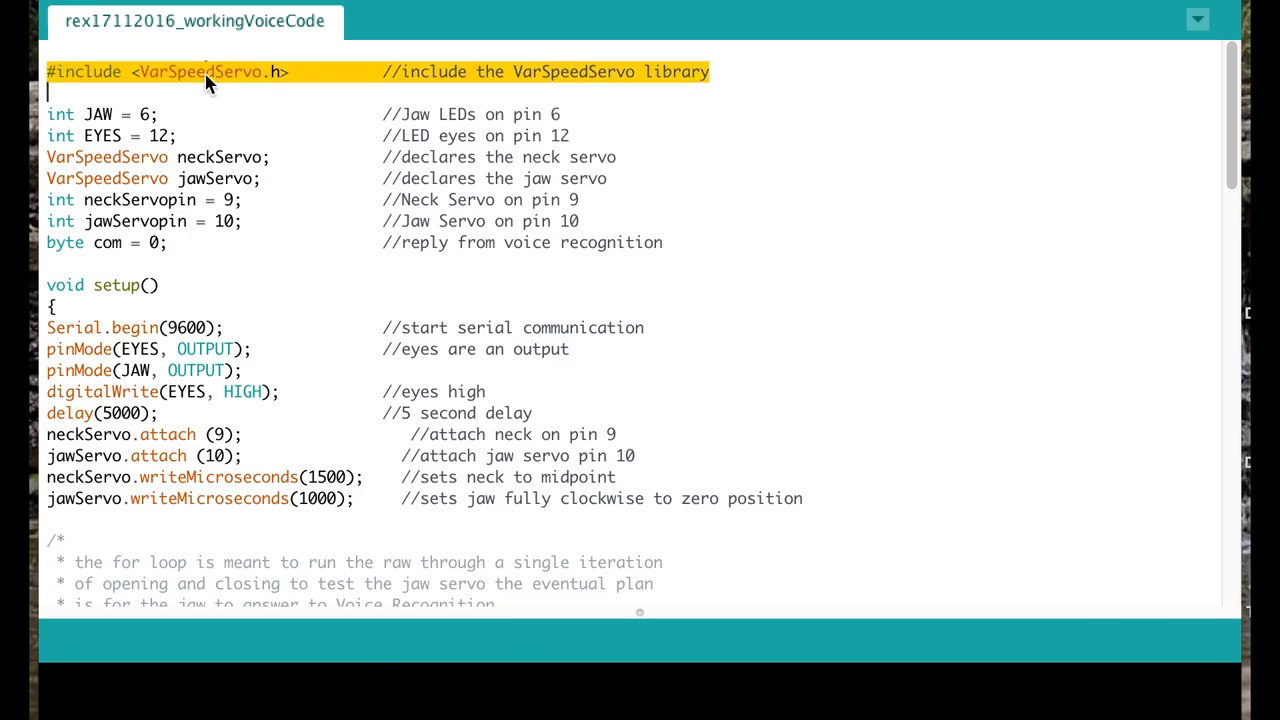
mouse_move(118, 130)
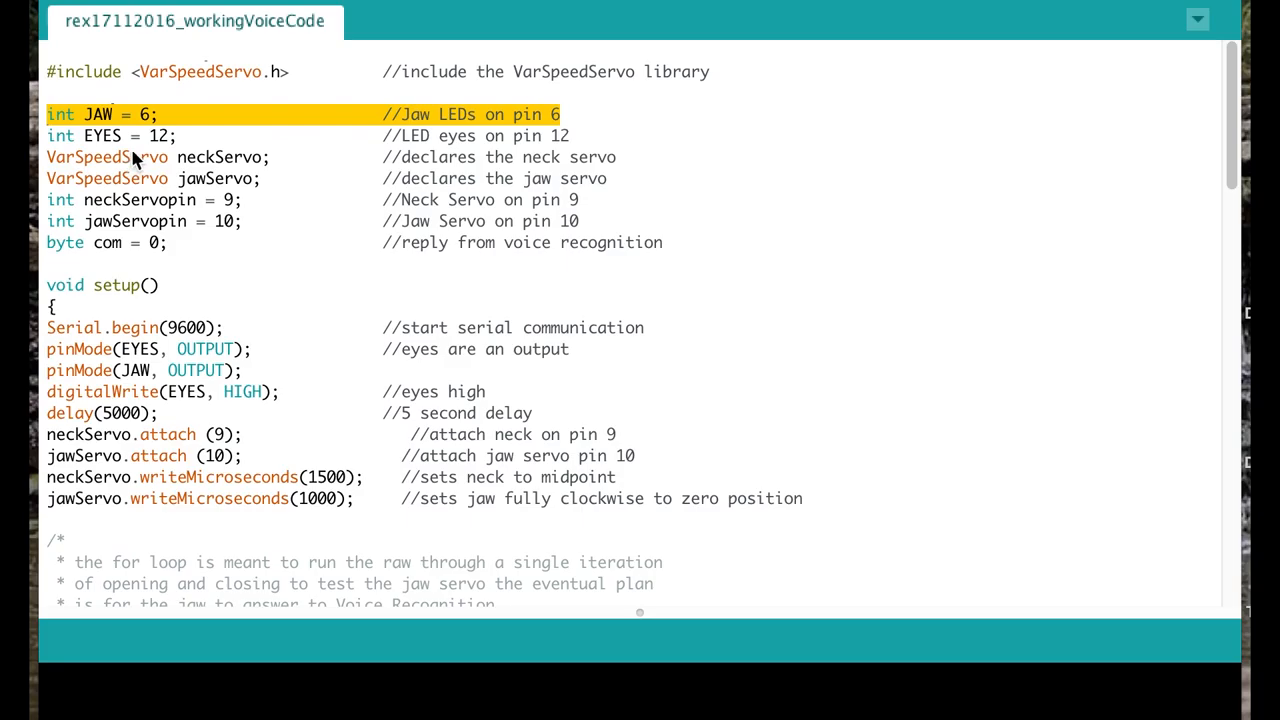
Highlight the com variable declaration and the line that starts serial communication.
double_click(107, 242)
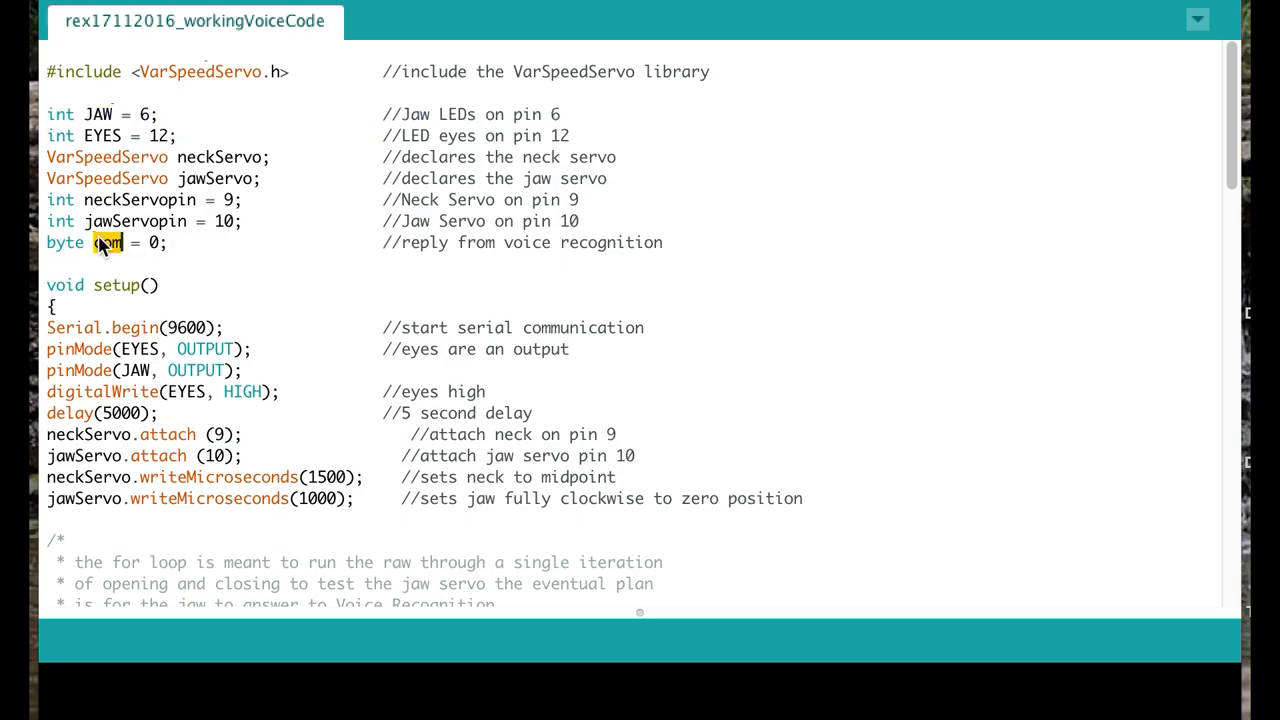
triple_click(107, 242)
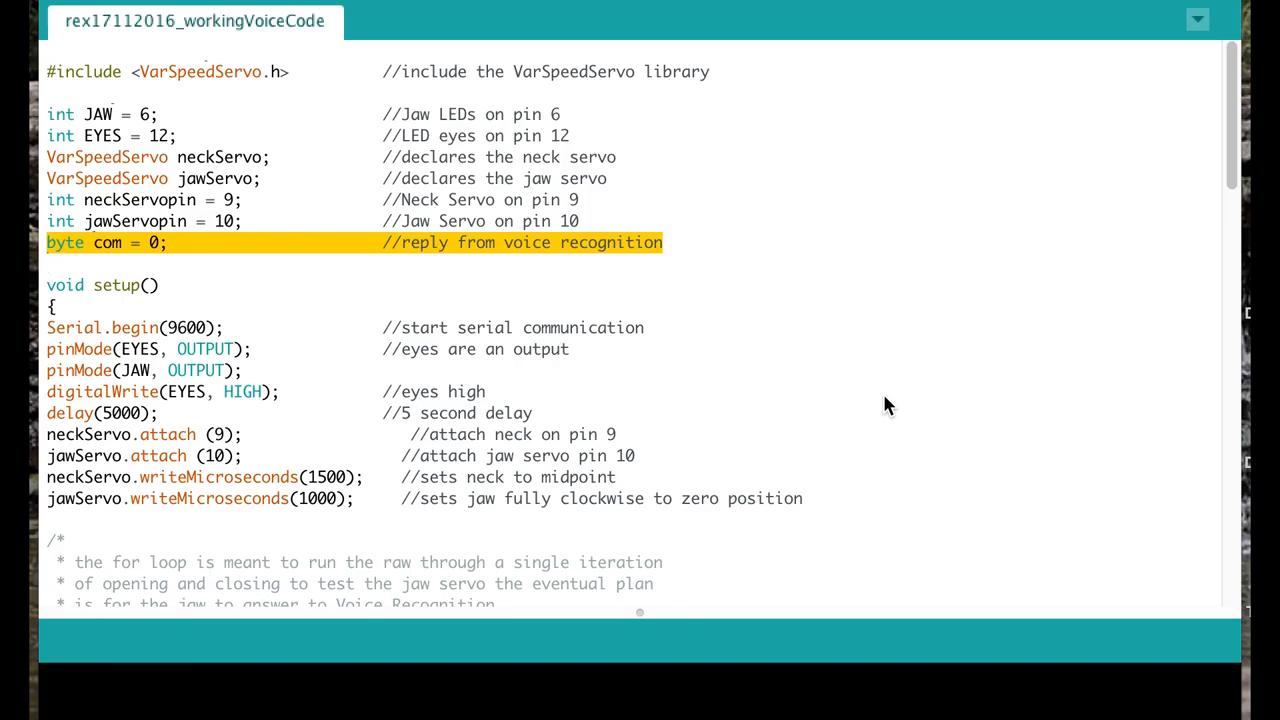
mouse_move(172, 302)
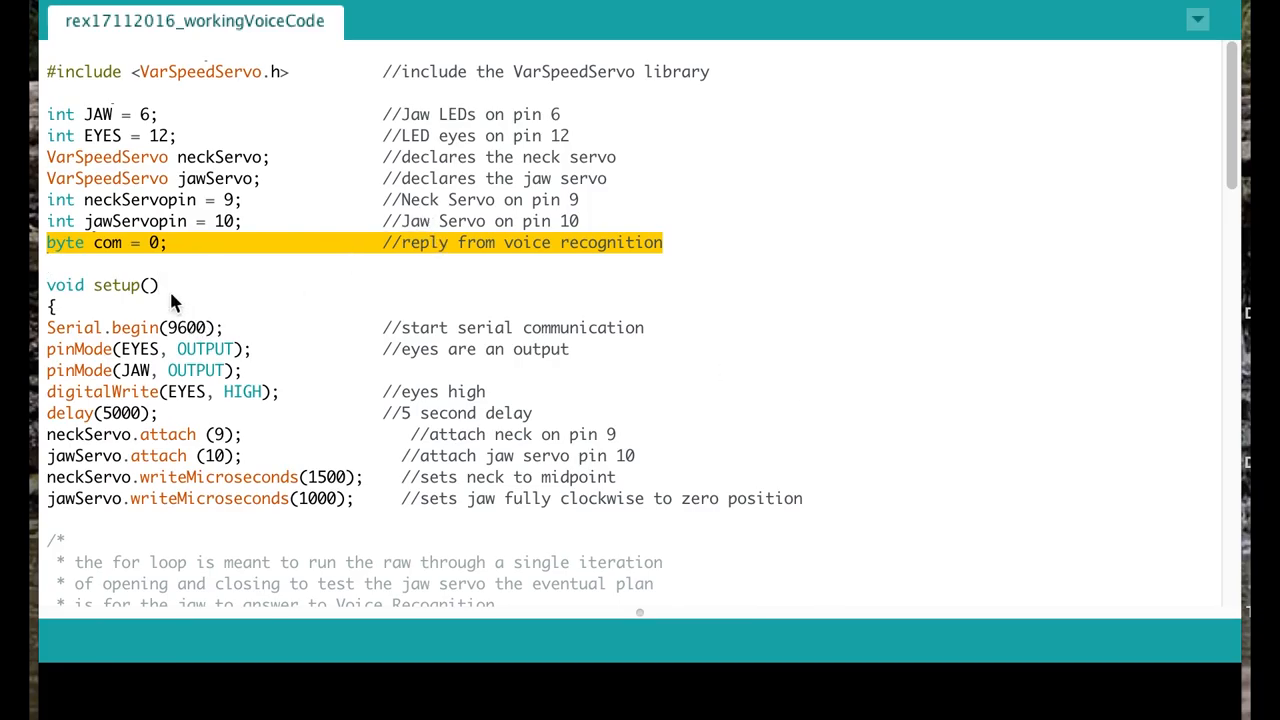
click(110, 327)
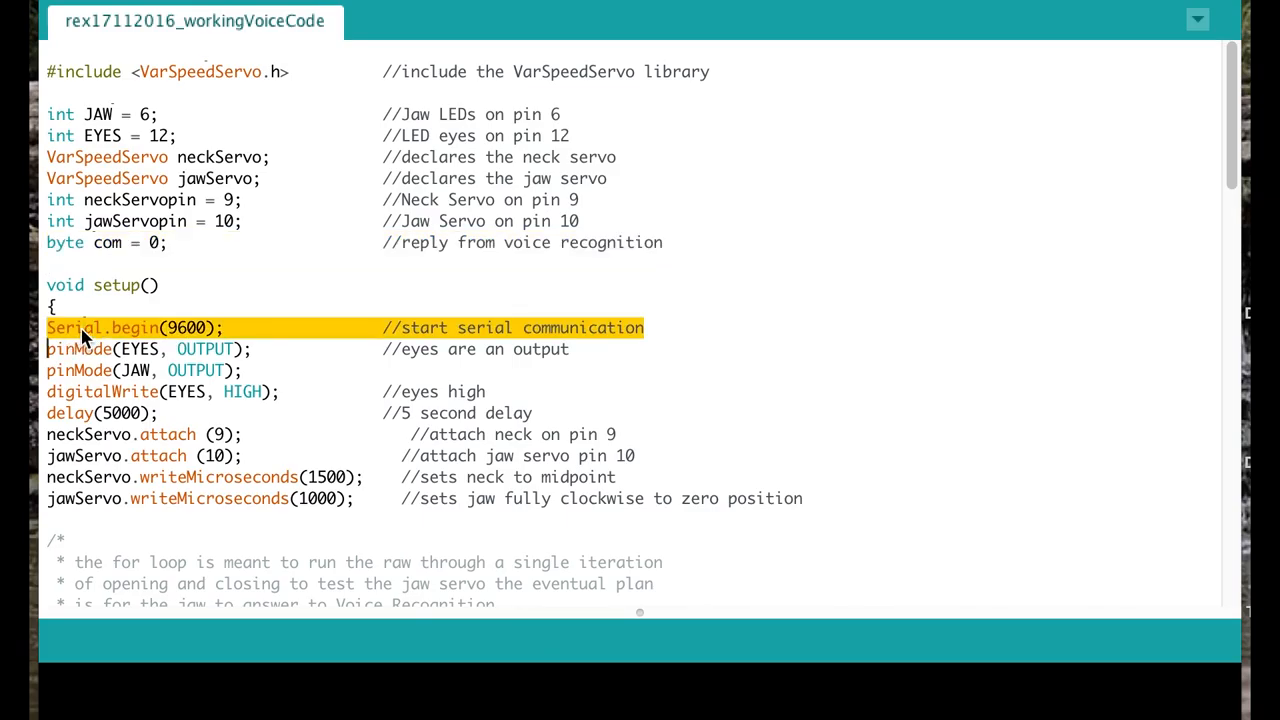
mouse_move(413, 175)
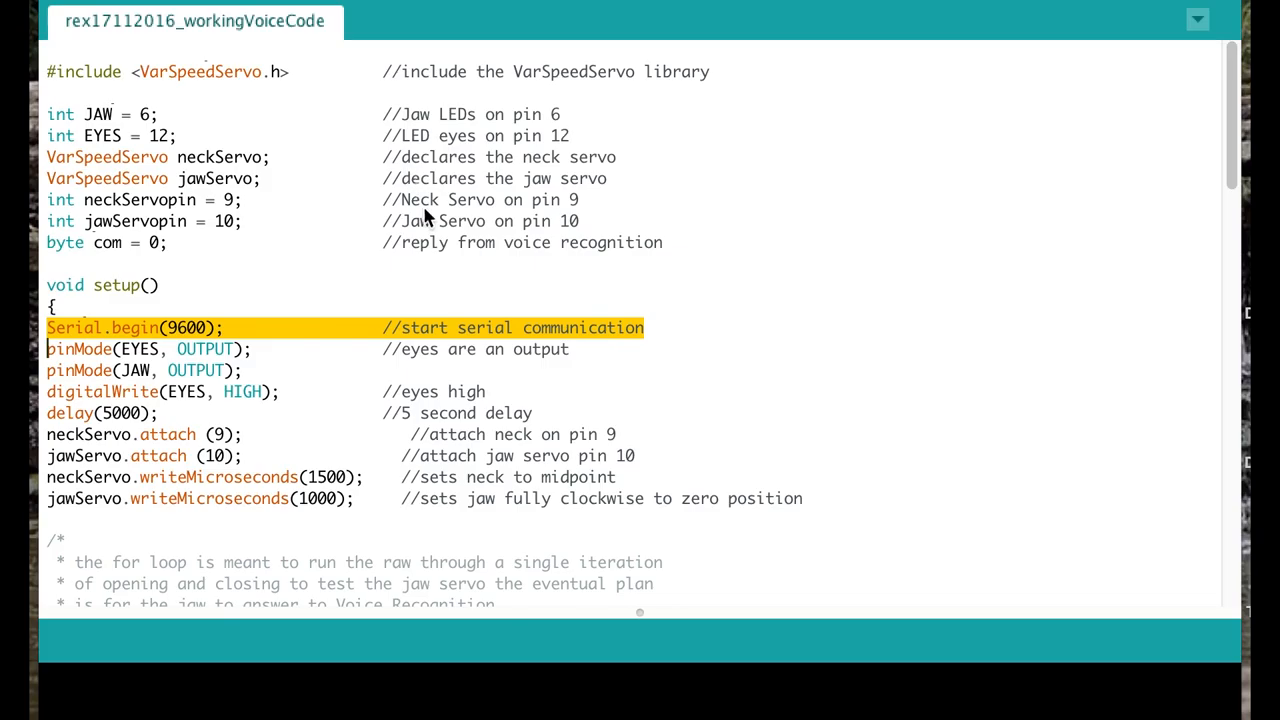
scroll(down, 3)
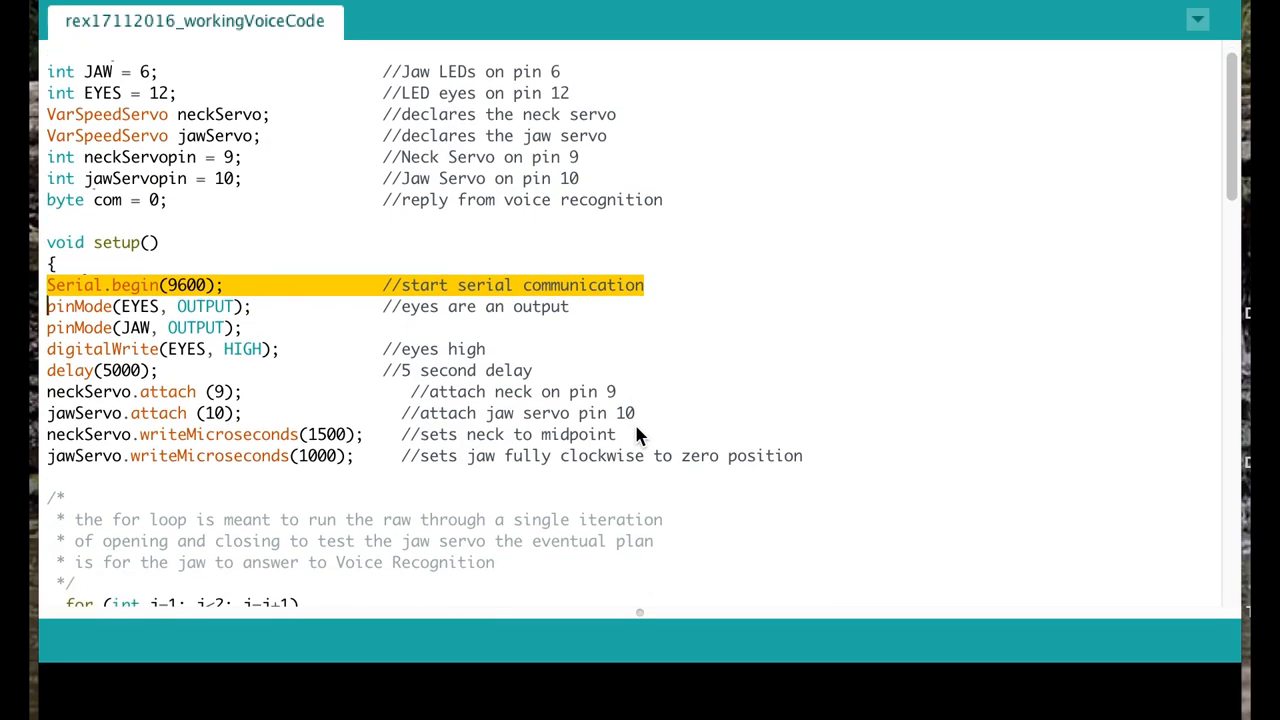
scroll(down, 3)
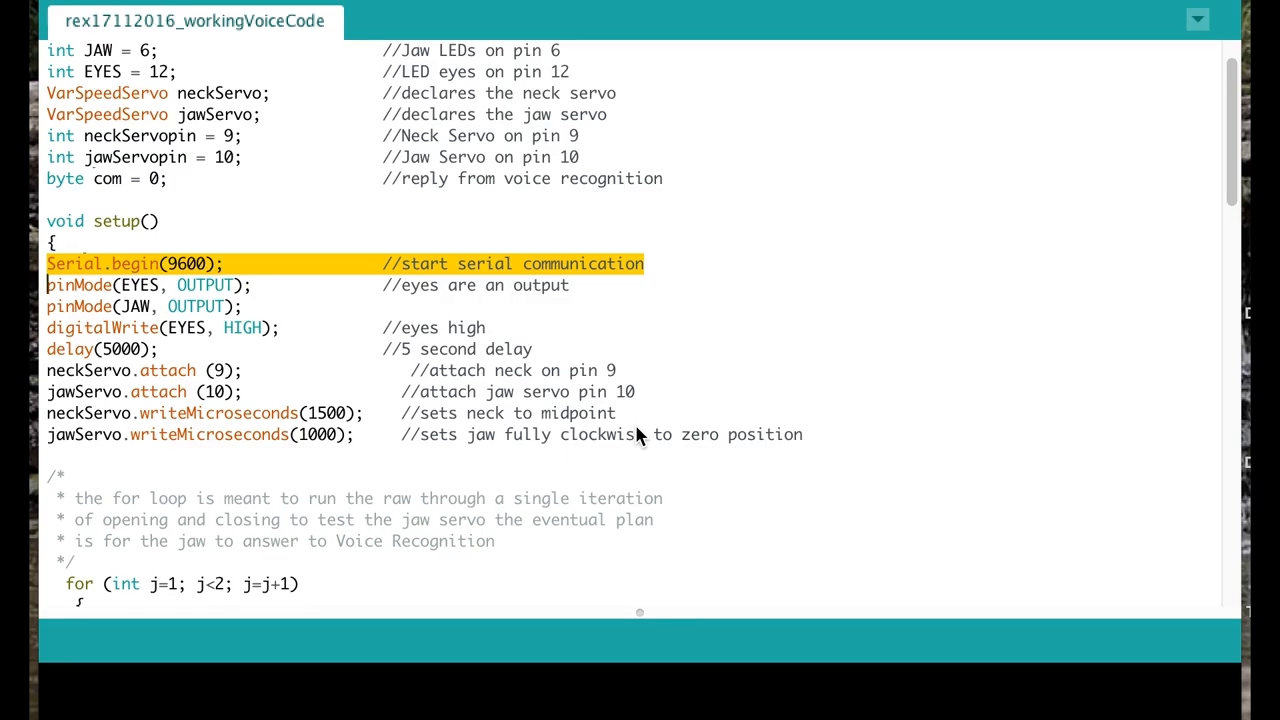
Highlight the block of Serial.write commands, then continue down to the start of void loop().
scroll(down, 3)
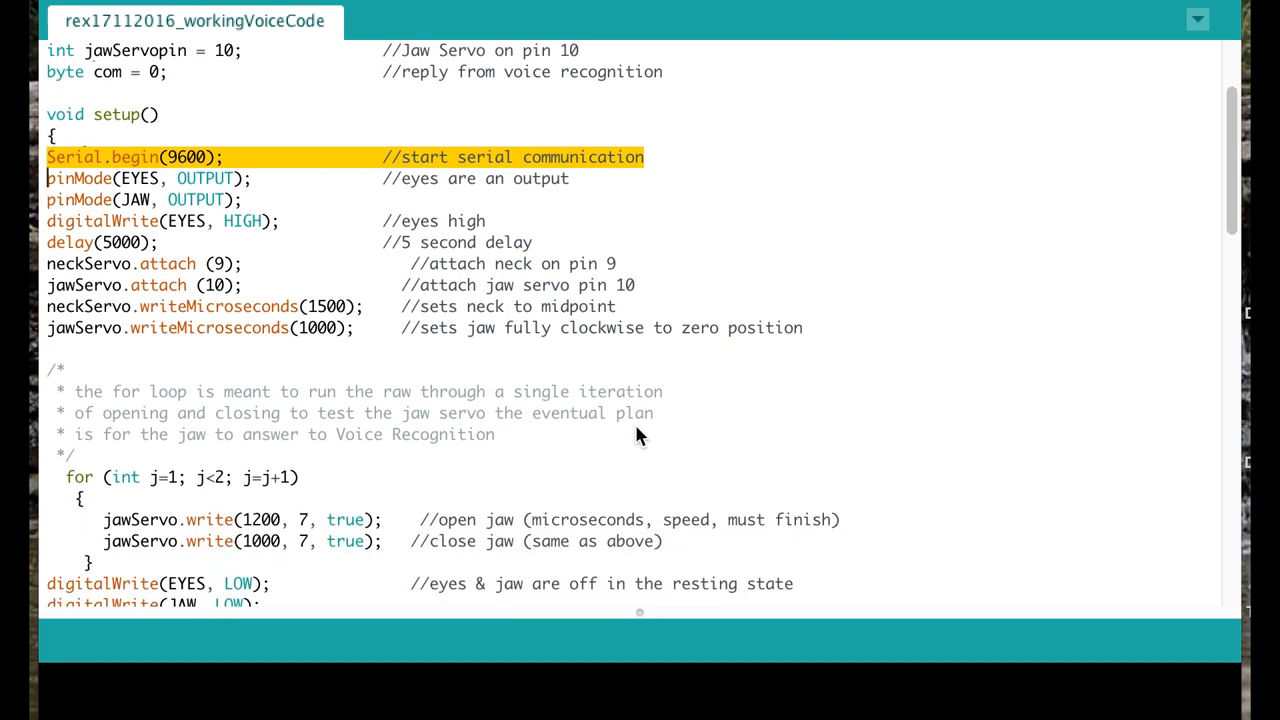
mouse_move(225, 190)
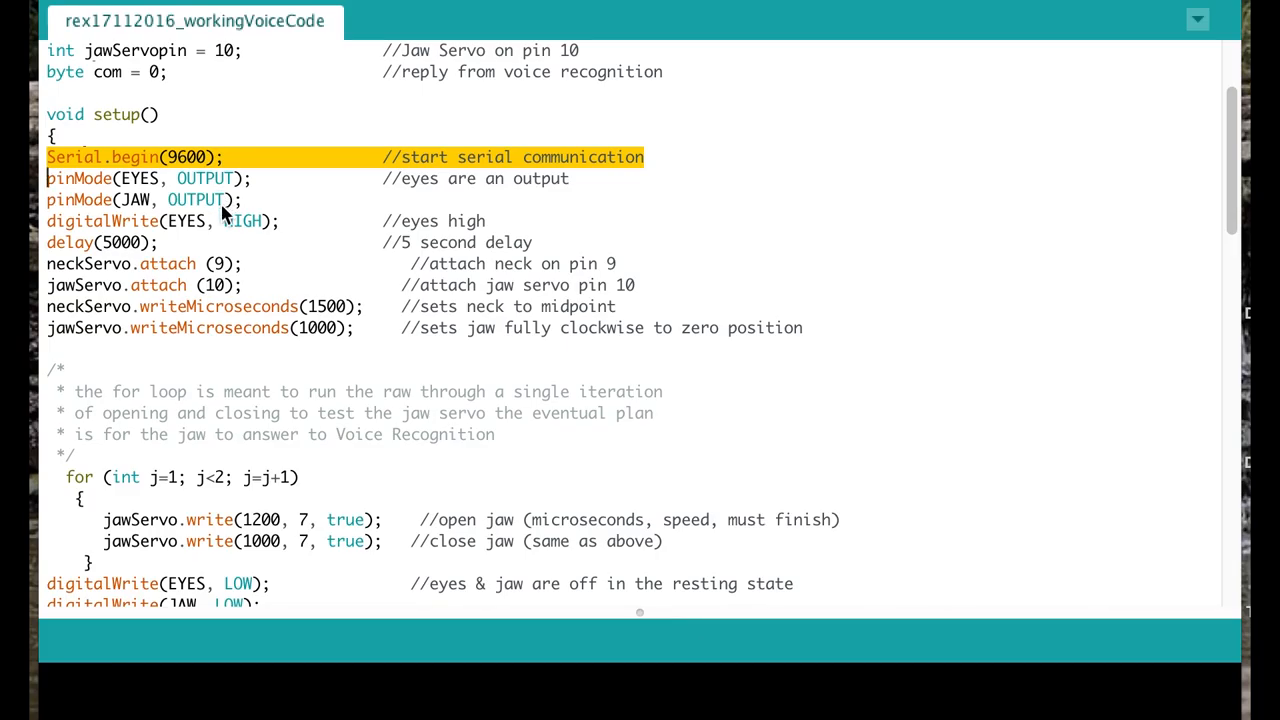
mouse_move(224, 237)
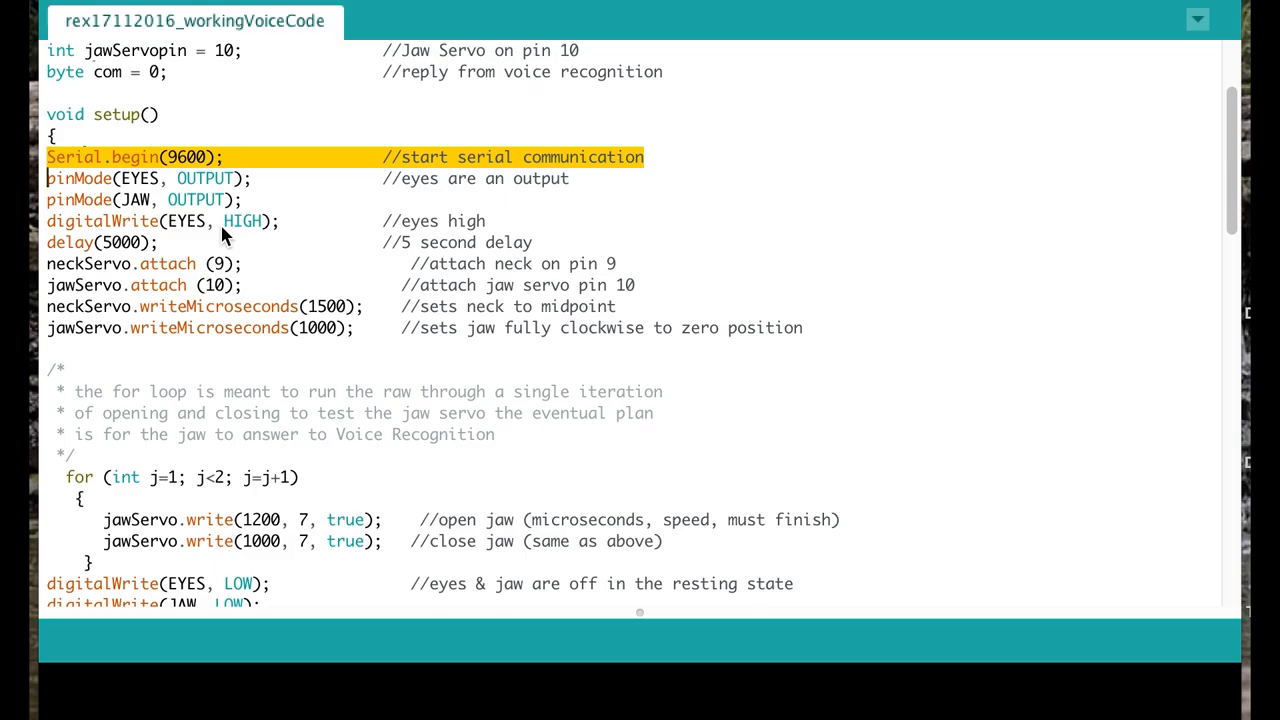
mouse_move(182, 253)
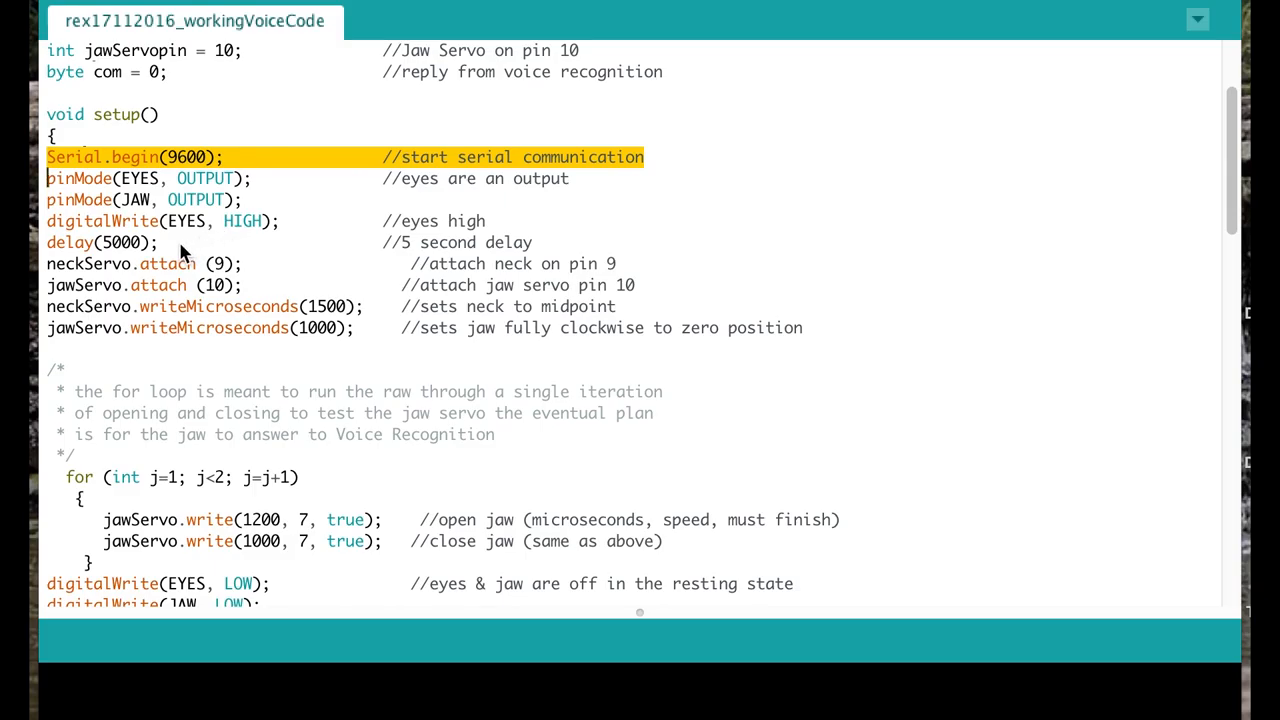
mouse_move(183, 288)
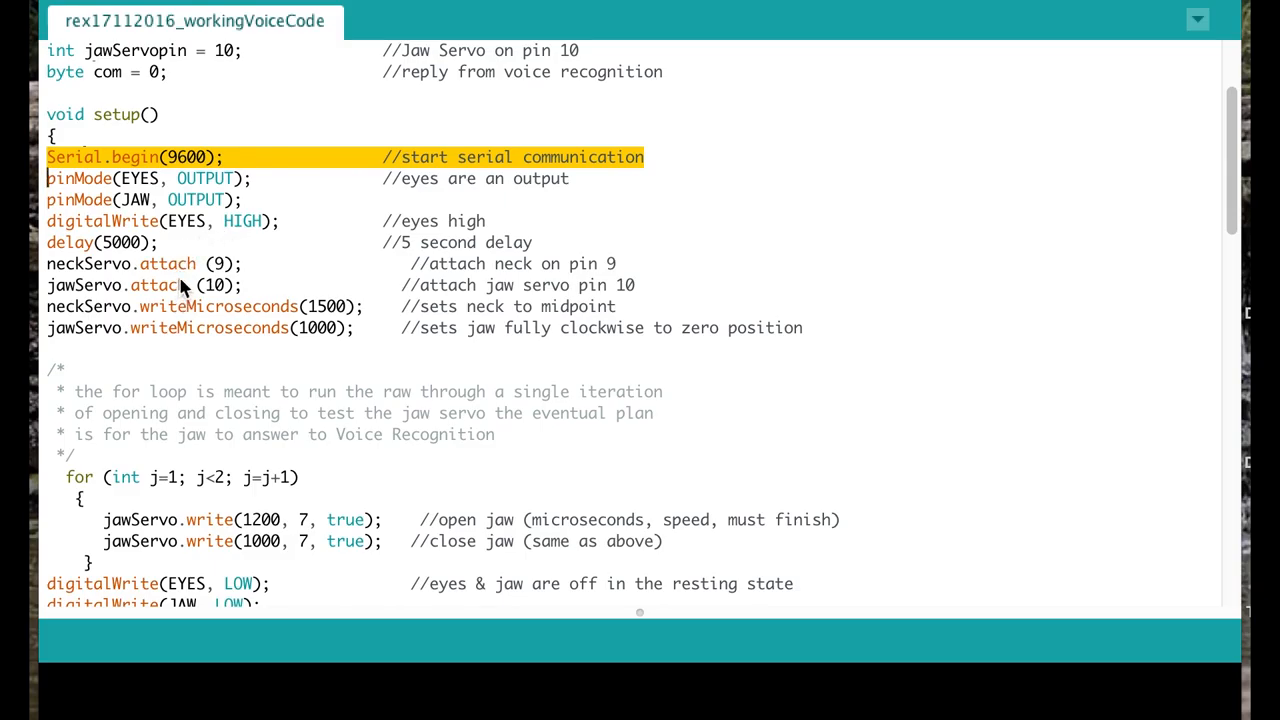
mouse_move(200, 318)
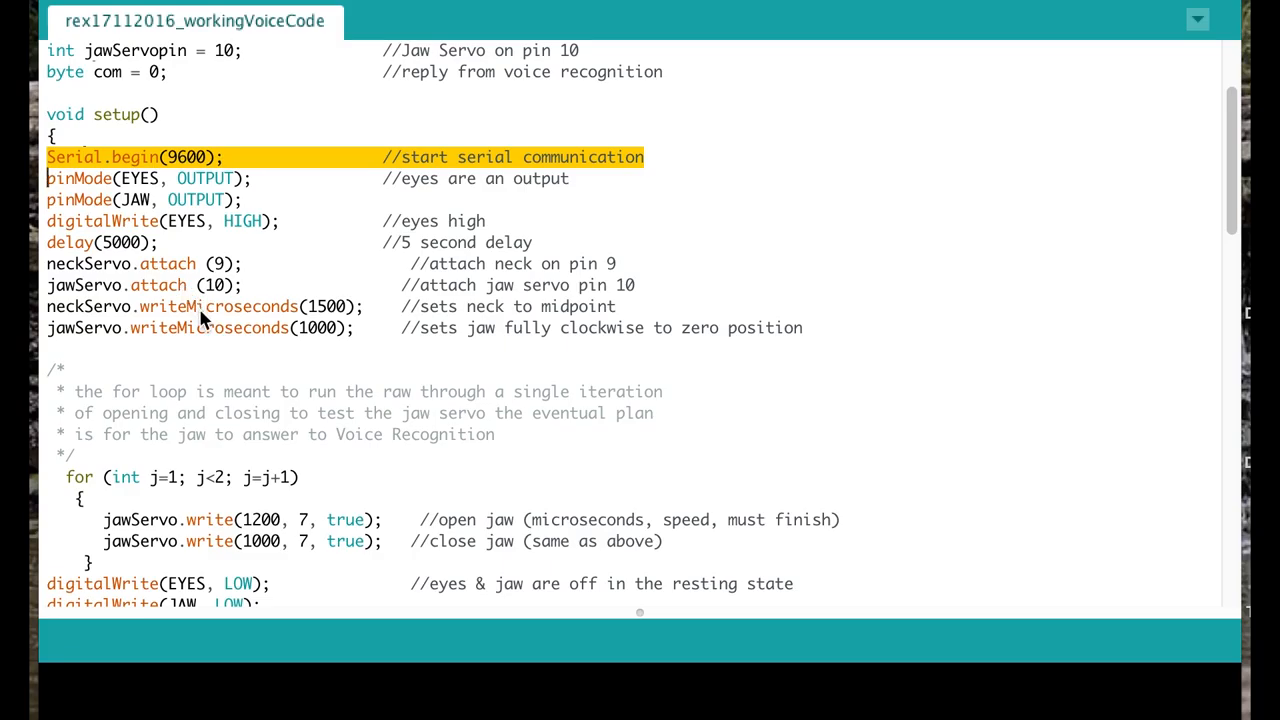
mouse_move(220, 358)
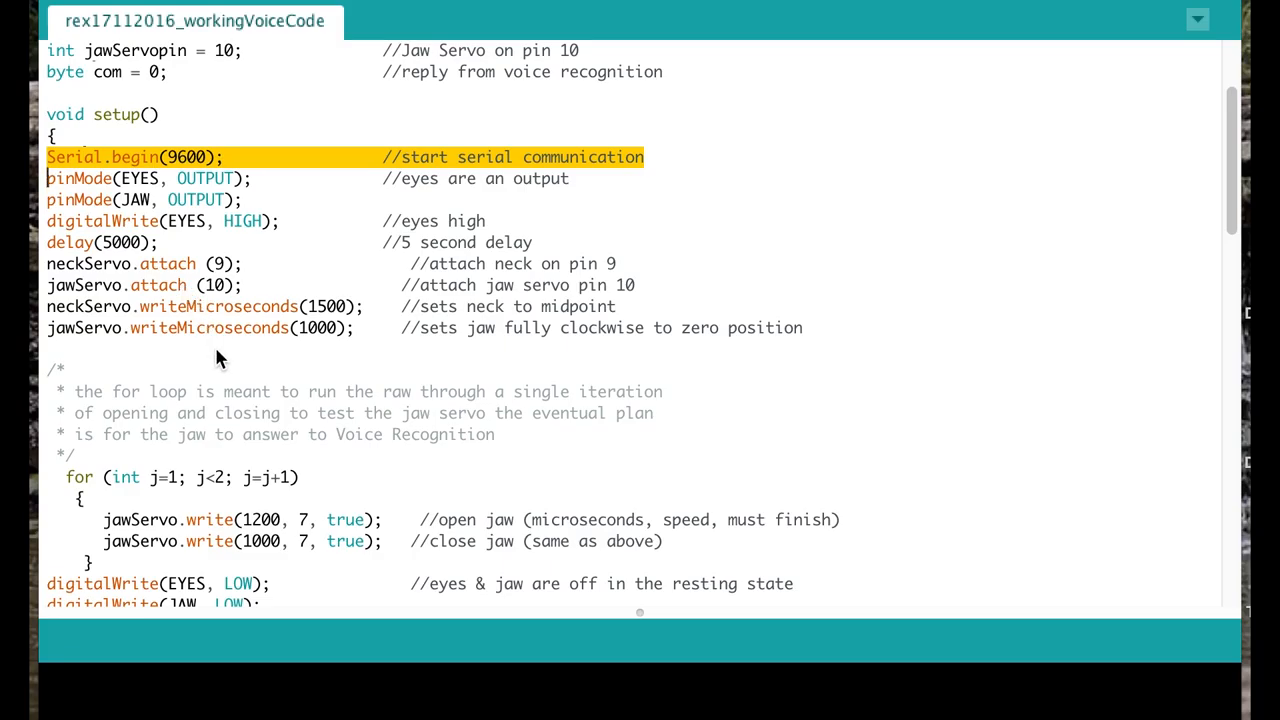
scroll(down, 3)
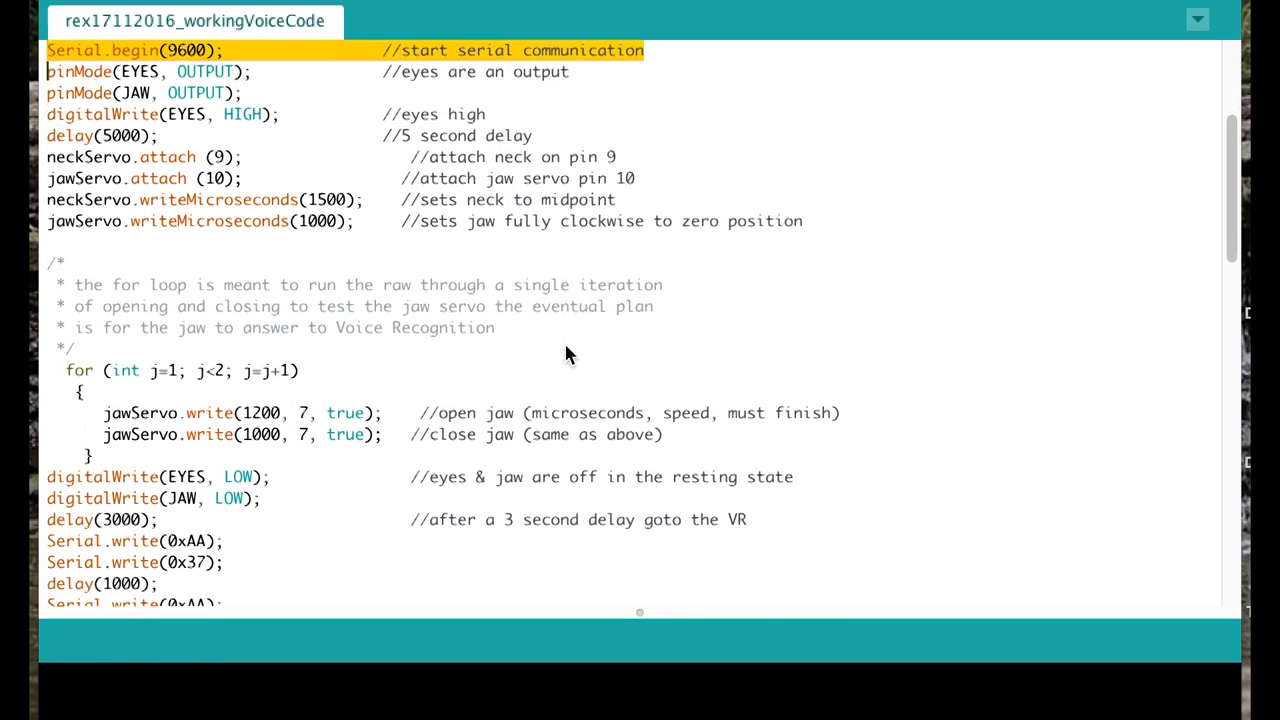
scroll(down, 3)
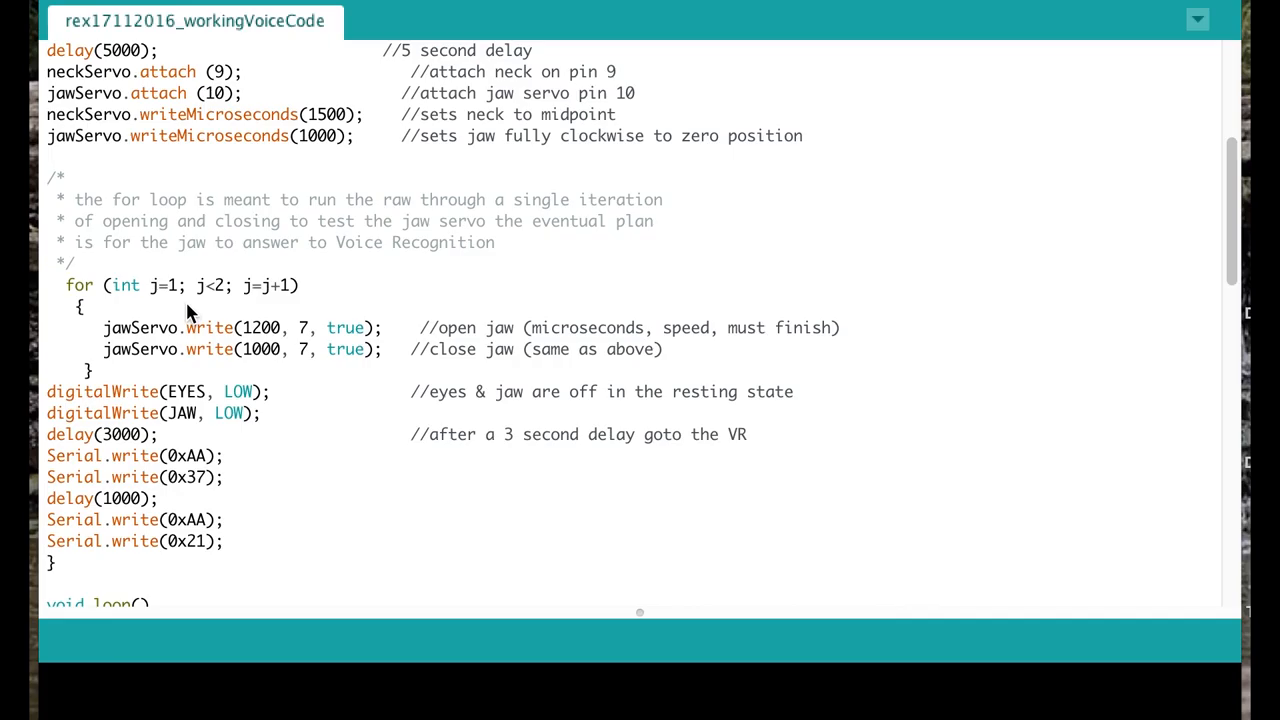
mouse_move(221, 341)
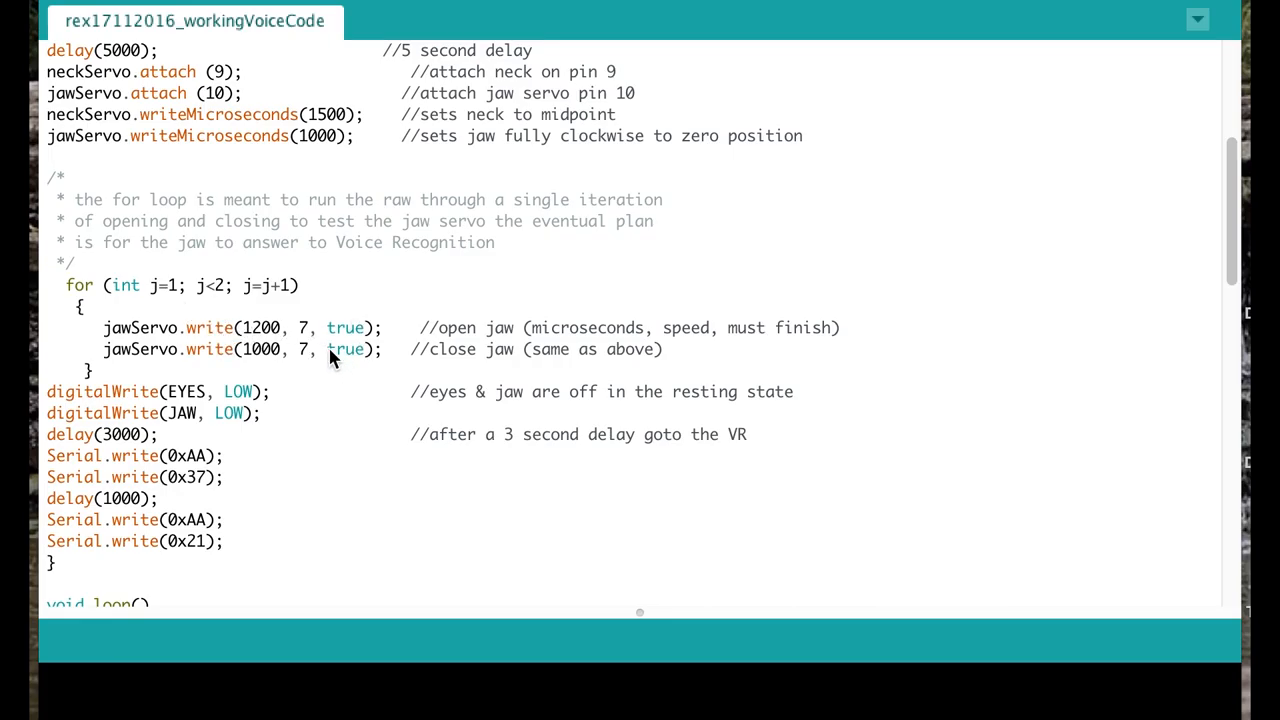
scroll(down, 3)
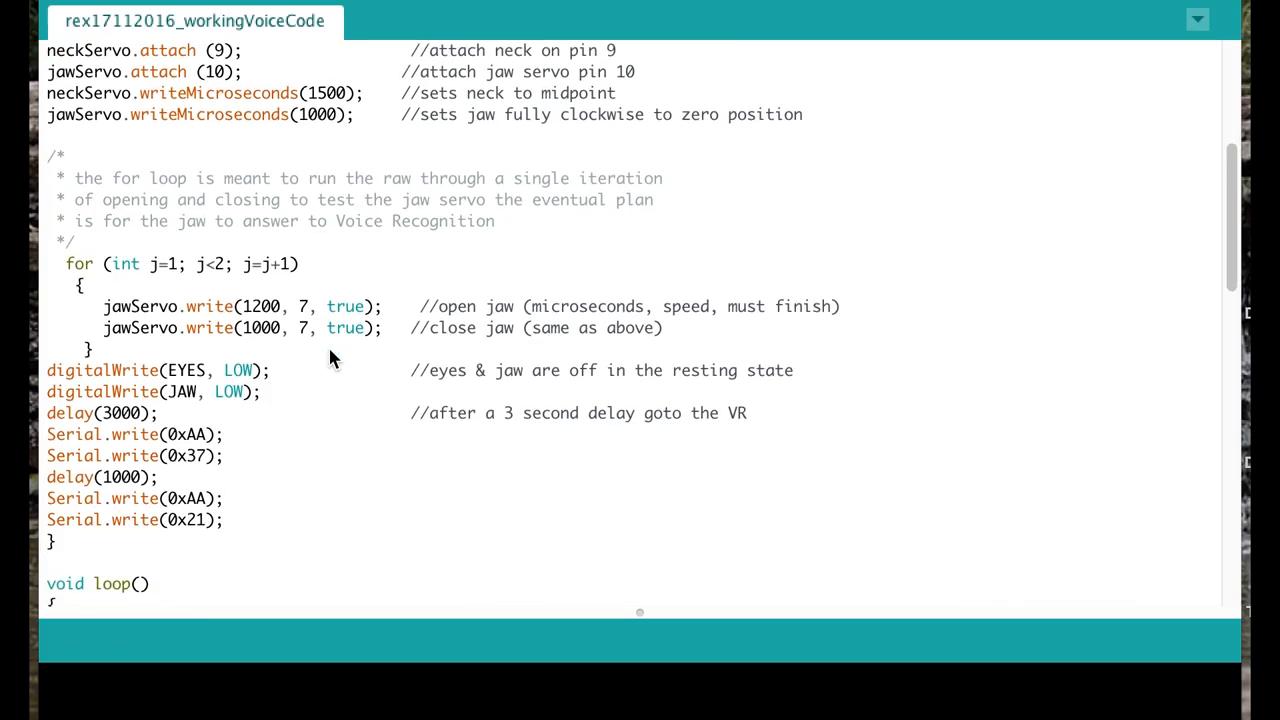
mouse_move(178, 378)
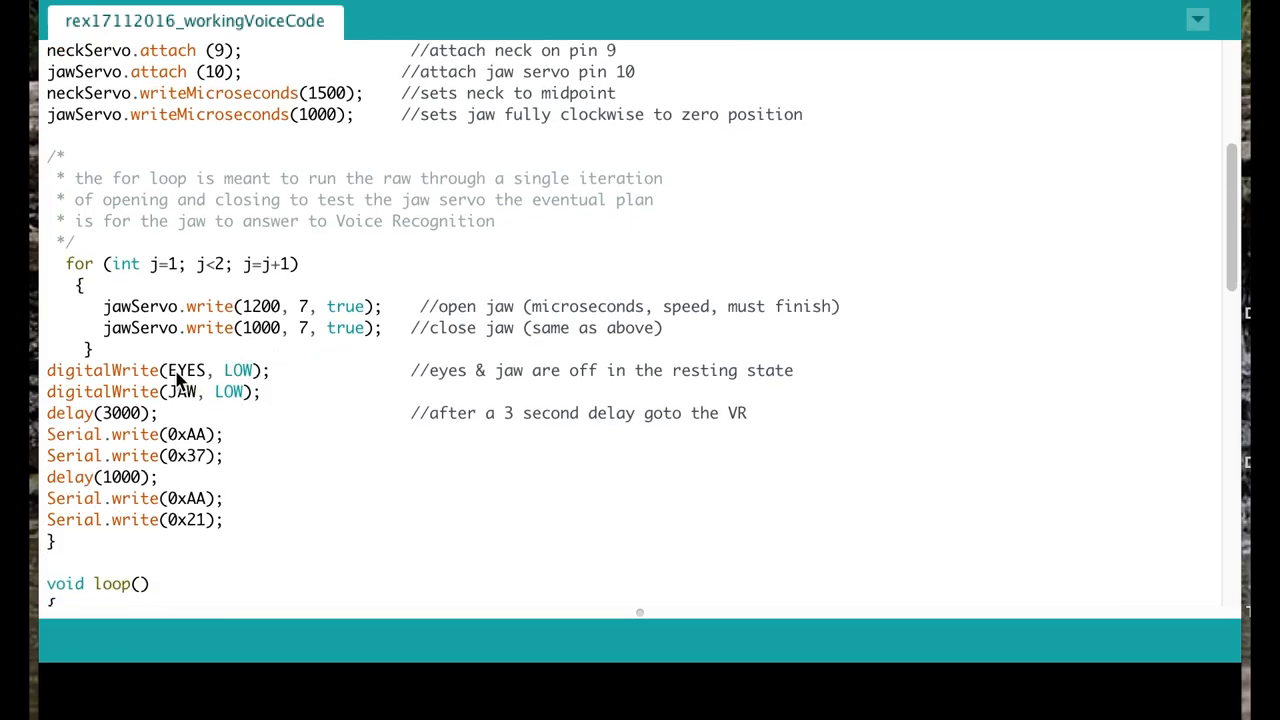
mouse_move(258, 388)
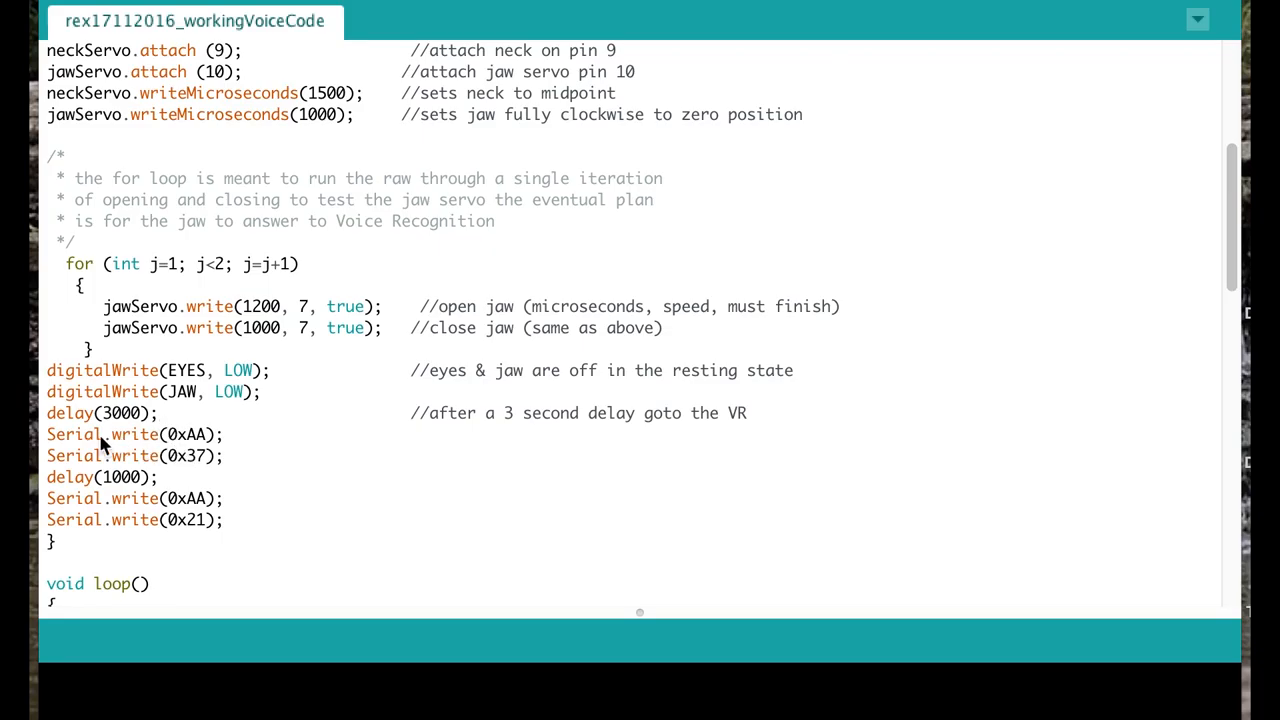
drag(100, 434, 240, 520)
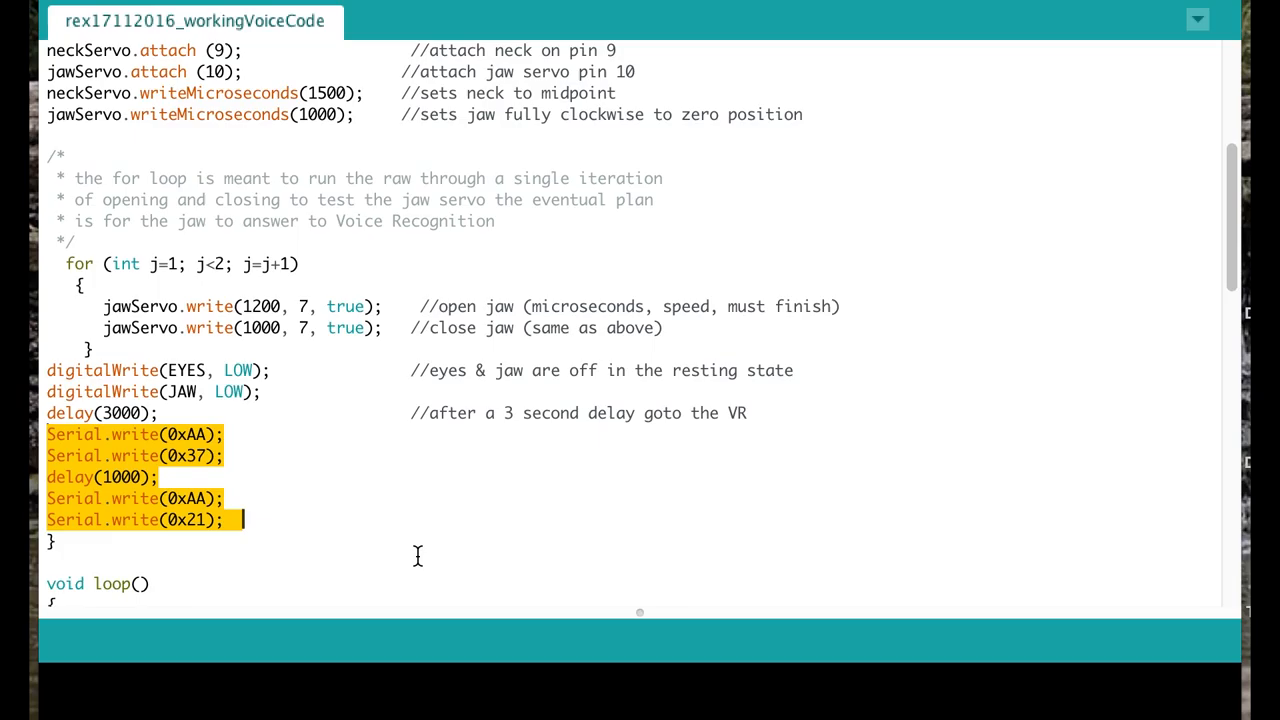
mouse_move(200, 440)
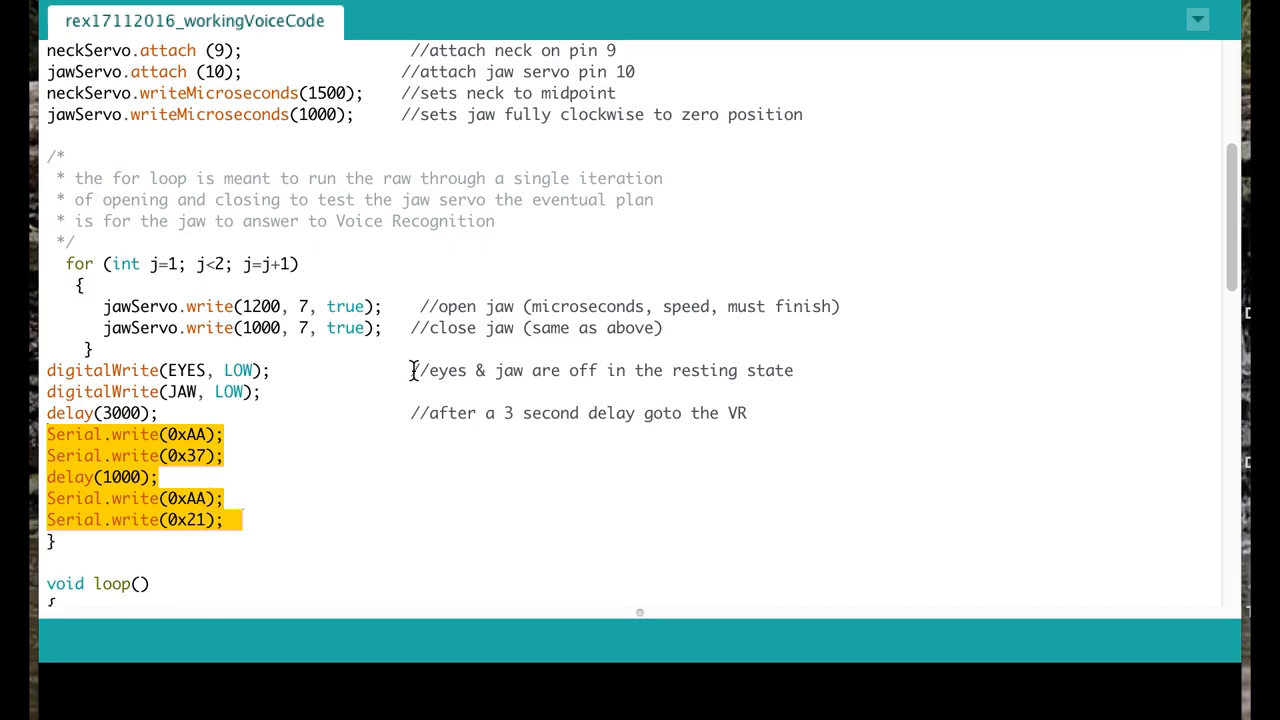
scroll(down, 3)
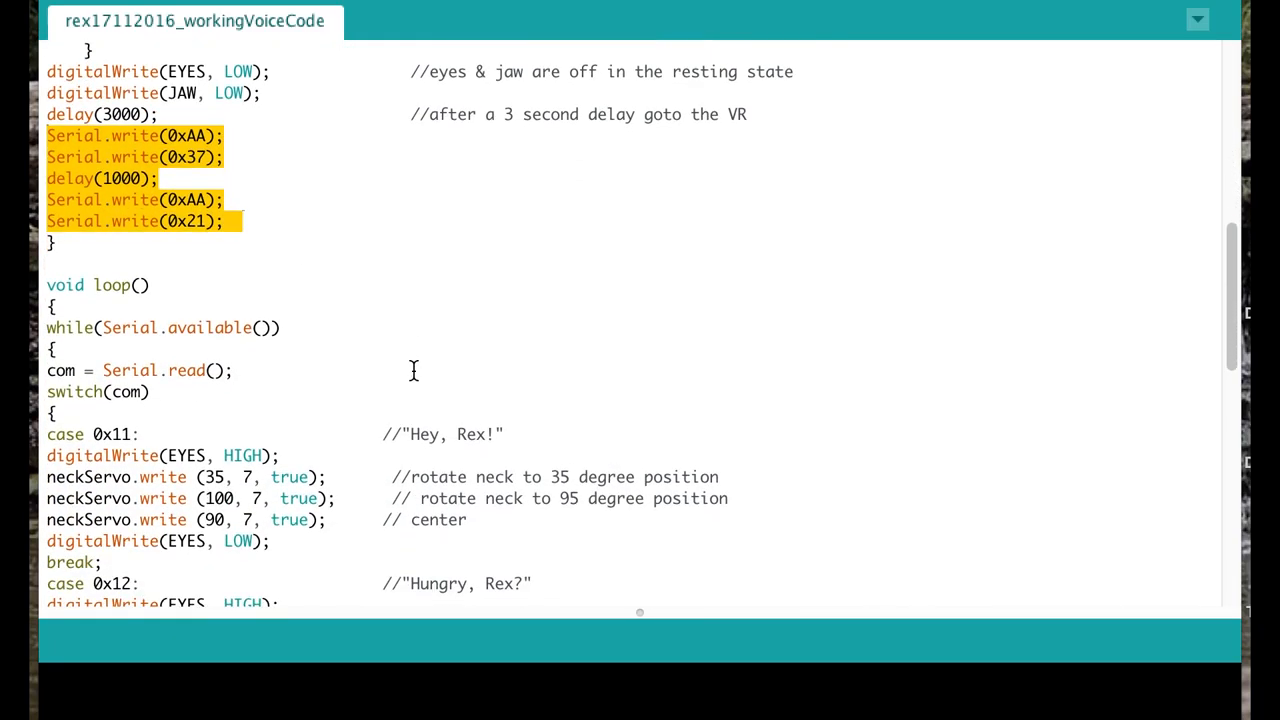
scroll(down, 3)
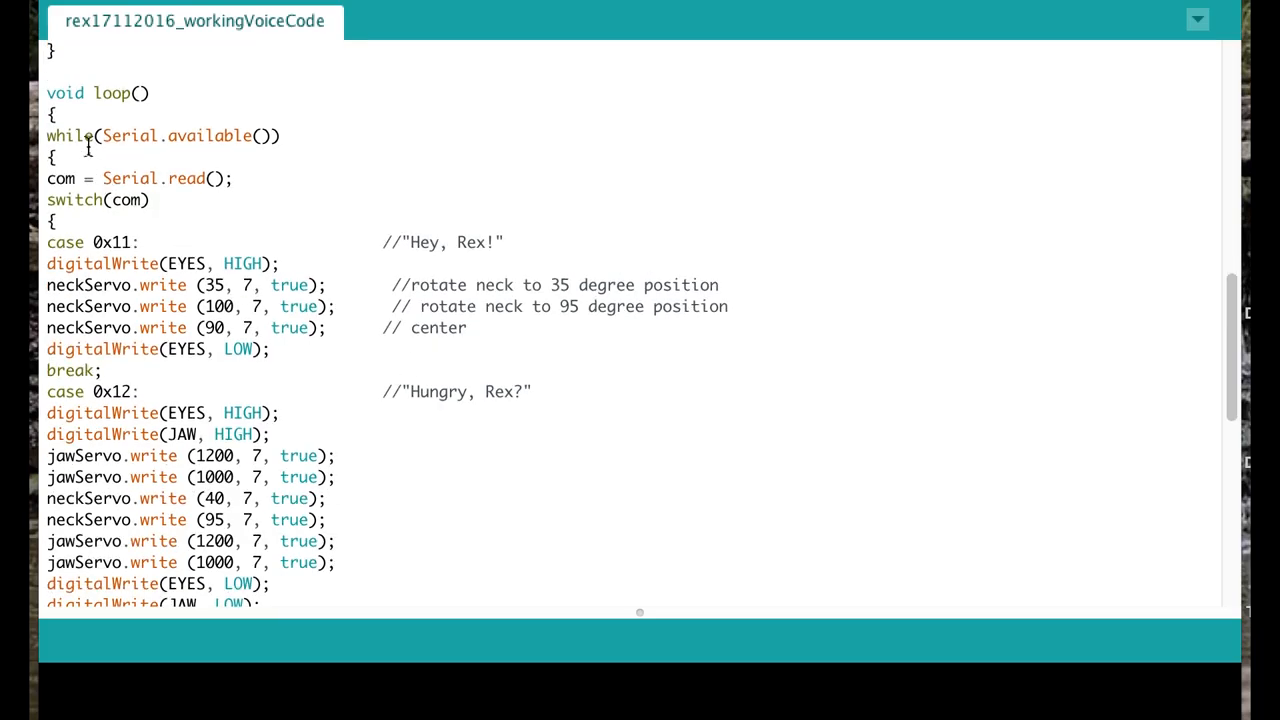
scroll(down, 3)
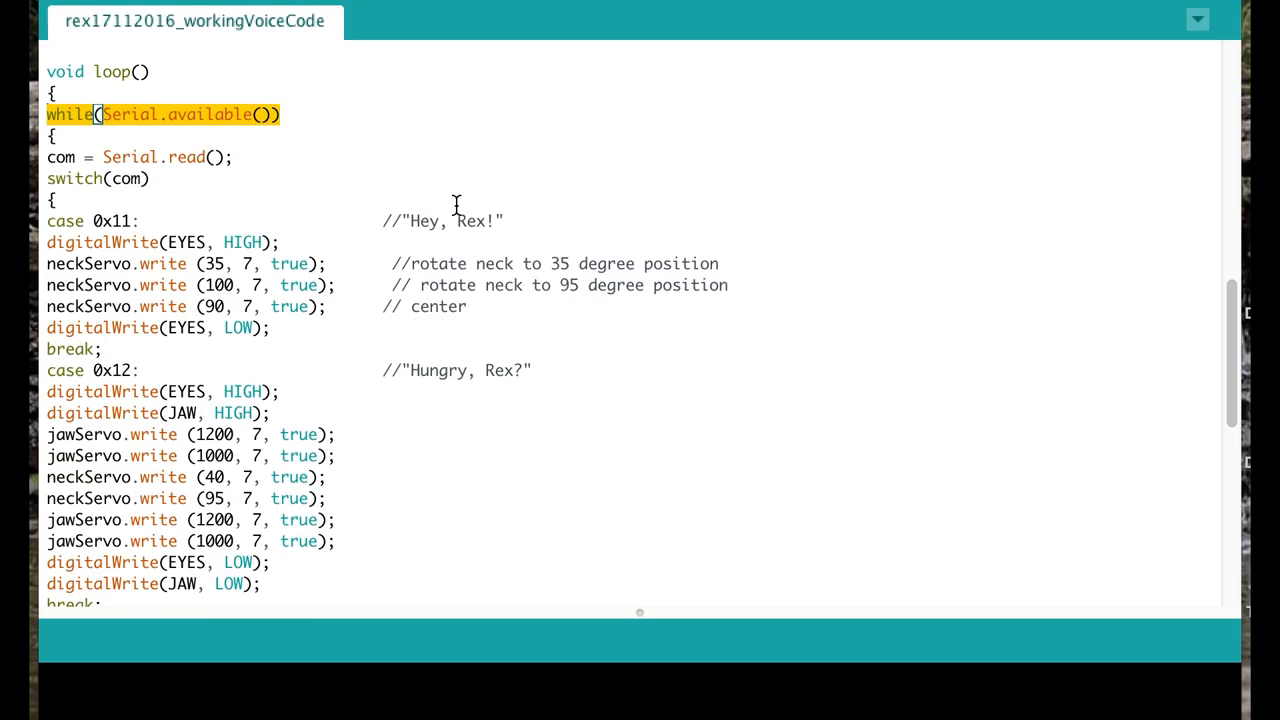
mouse_move(450, 352)
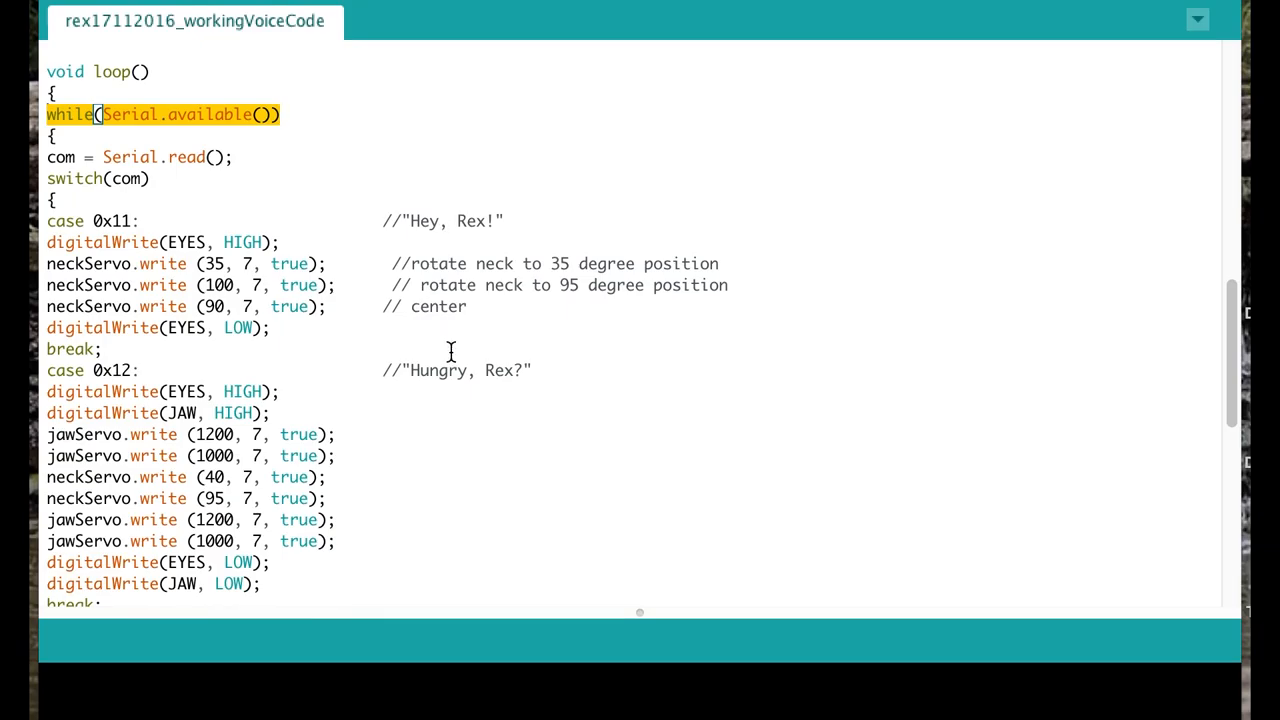
scroll(down, 3)
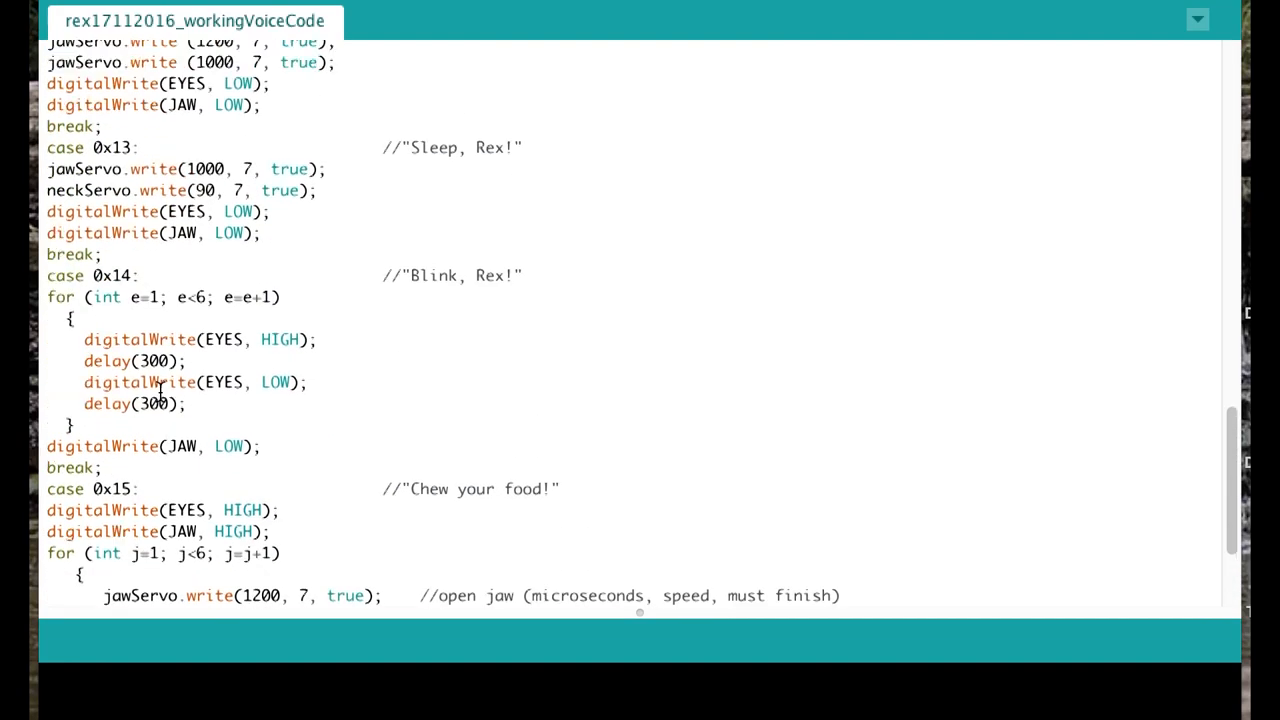
scroll(up, 3)
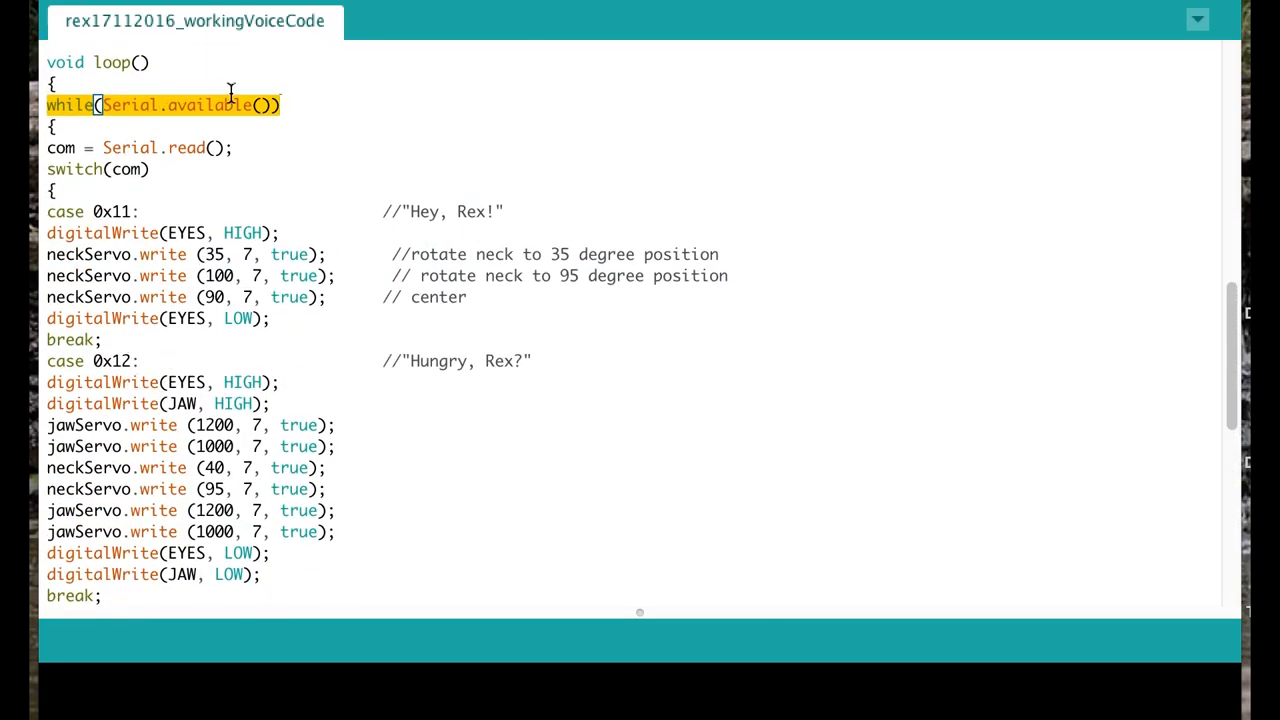
mouse_move(232, 95)
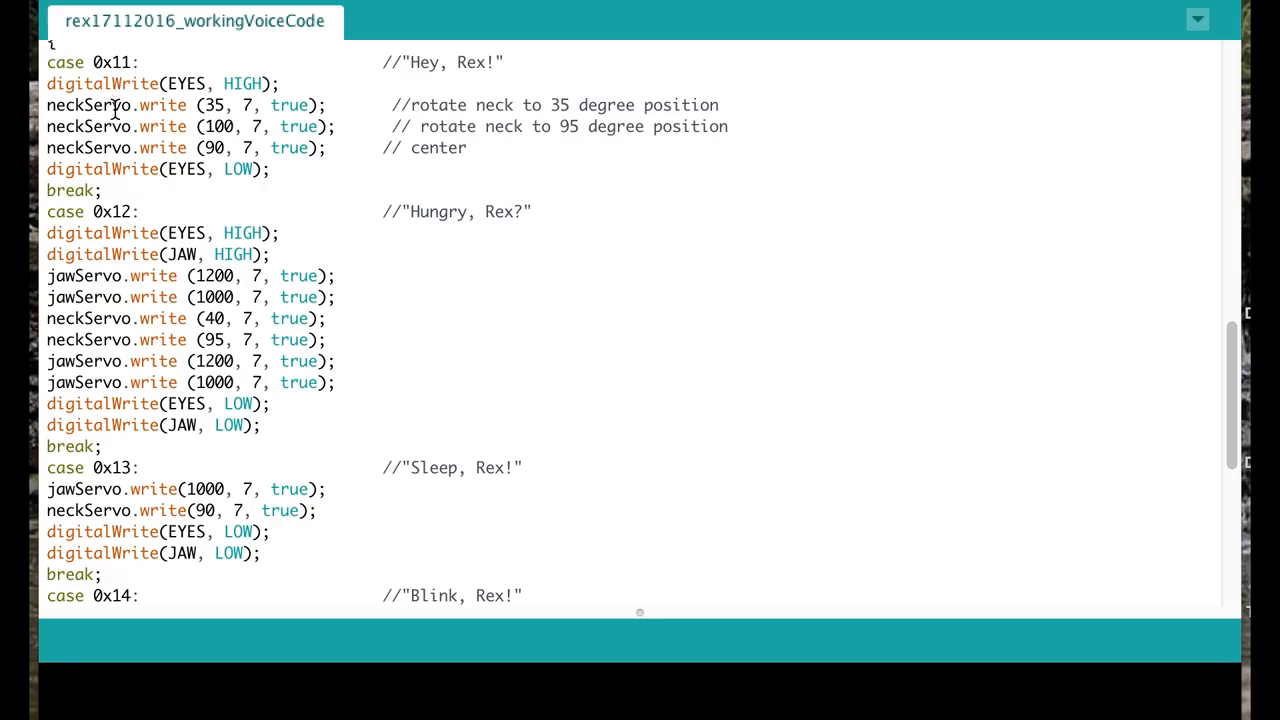
mouse_move(123, 165)
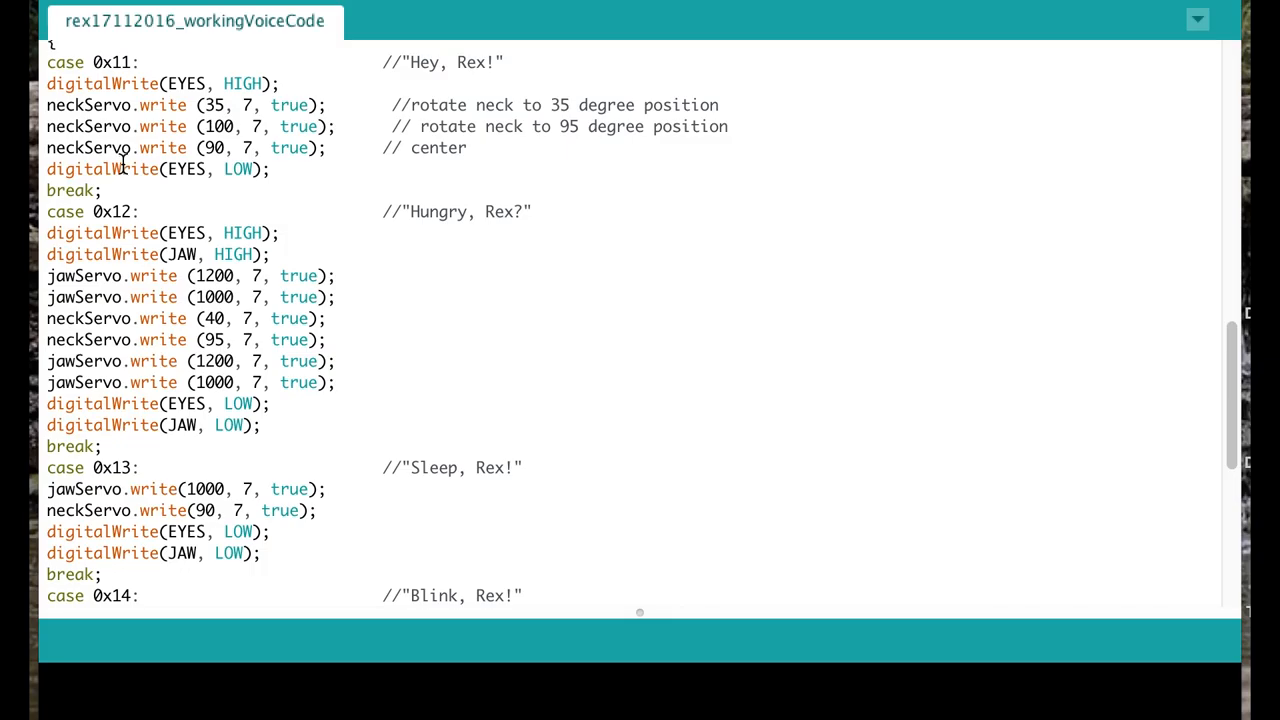
mouse_move(232, 172)
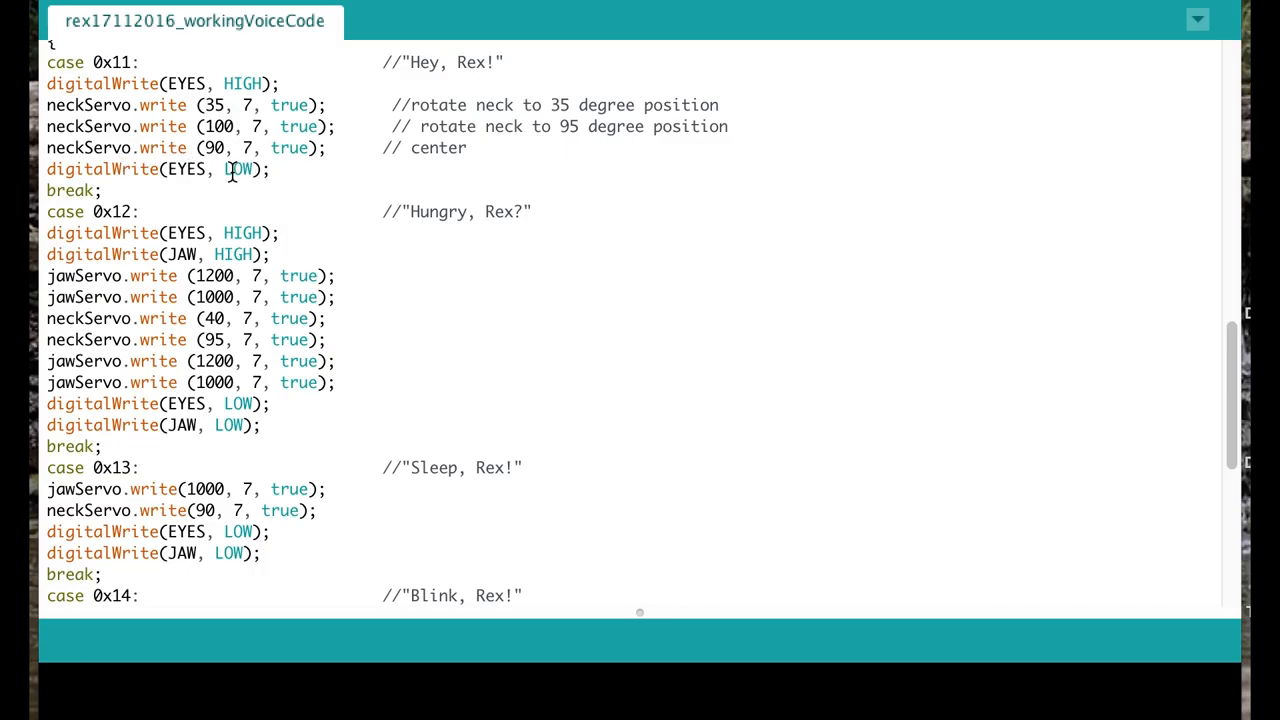
mouse_move(296, 220)
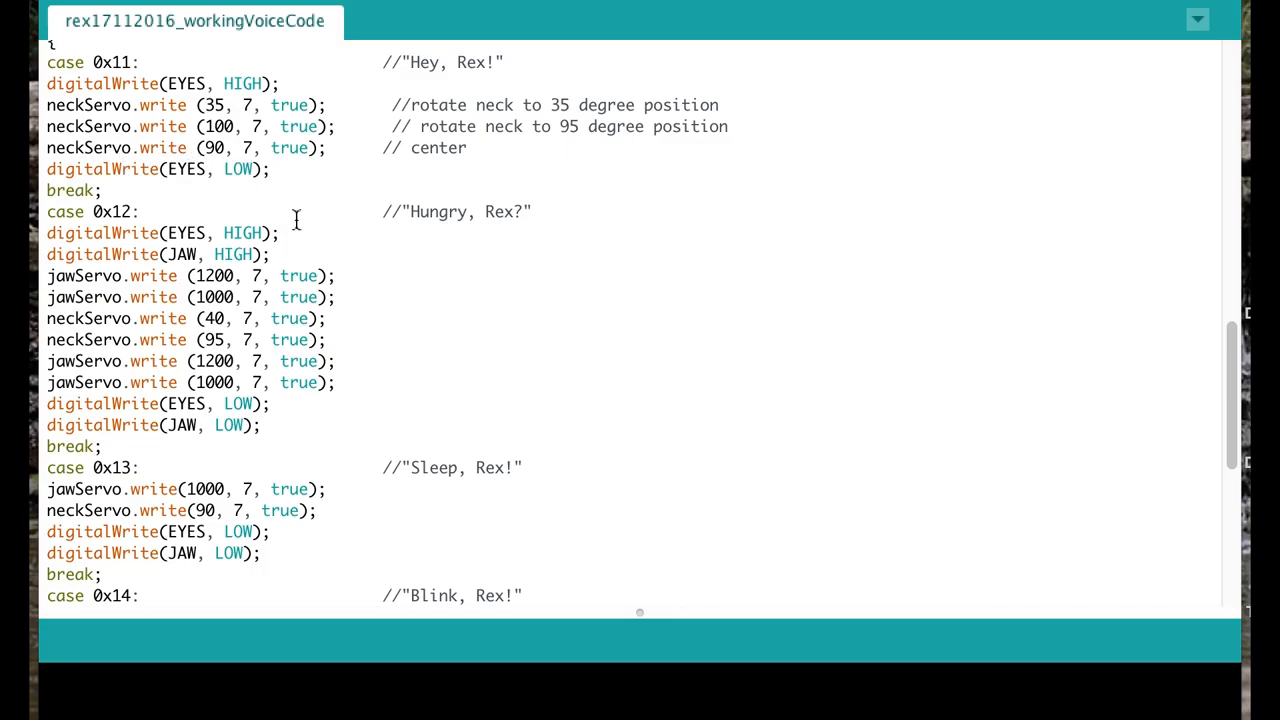
Scroll through the switch past Sleep, Rex! to the Blink, Rex! and Chew your food! cases.
scroll(down, 3)
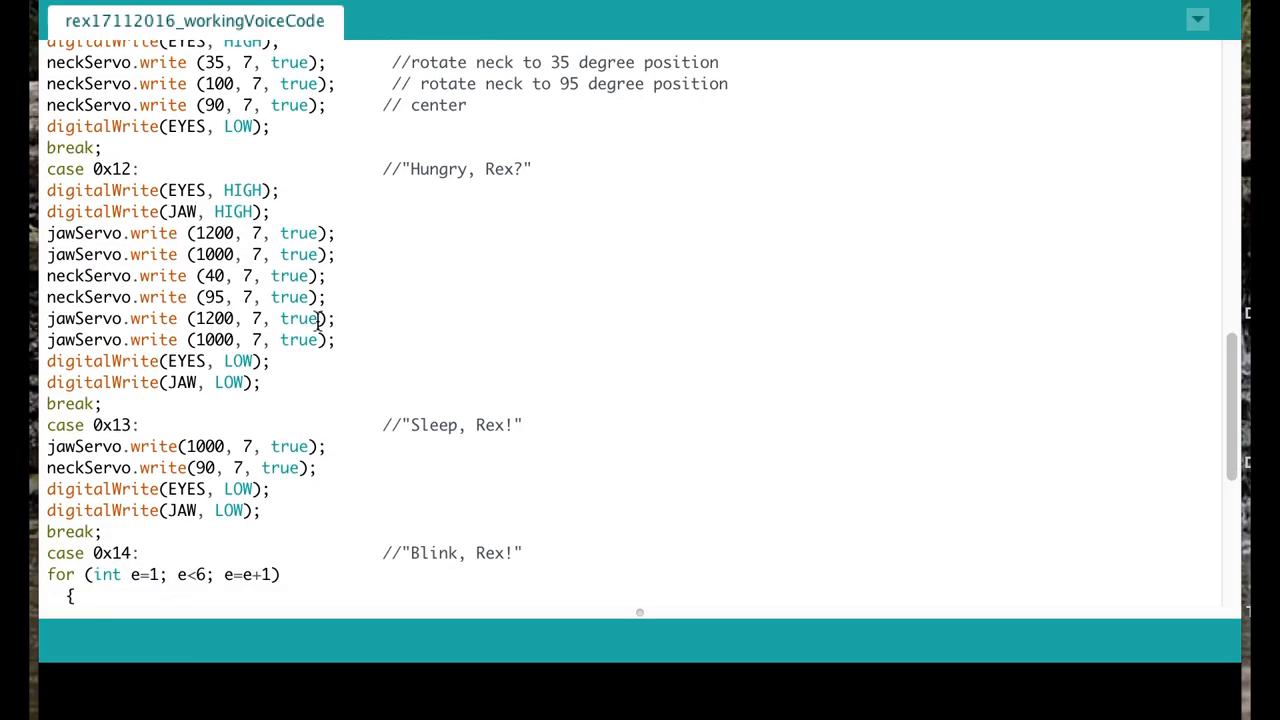
mouse_move(110, 172)
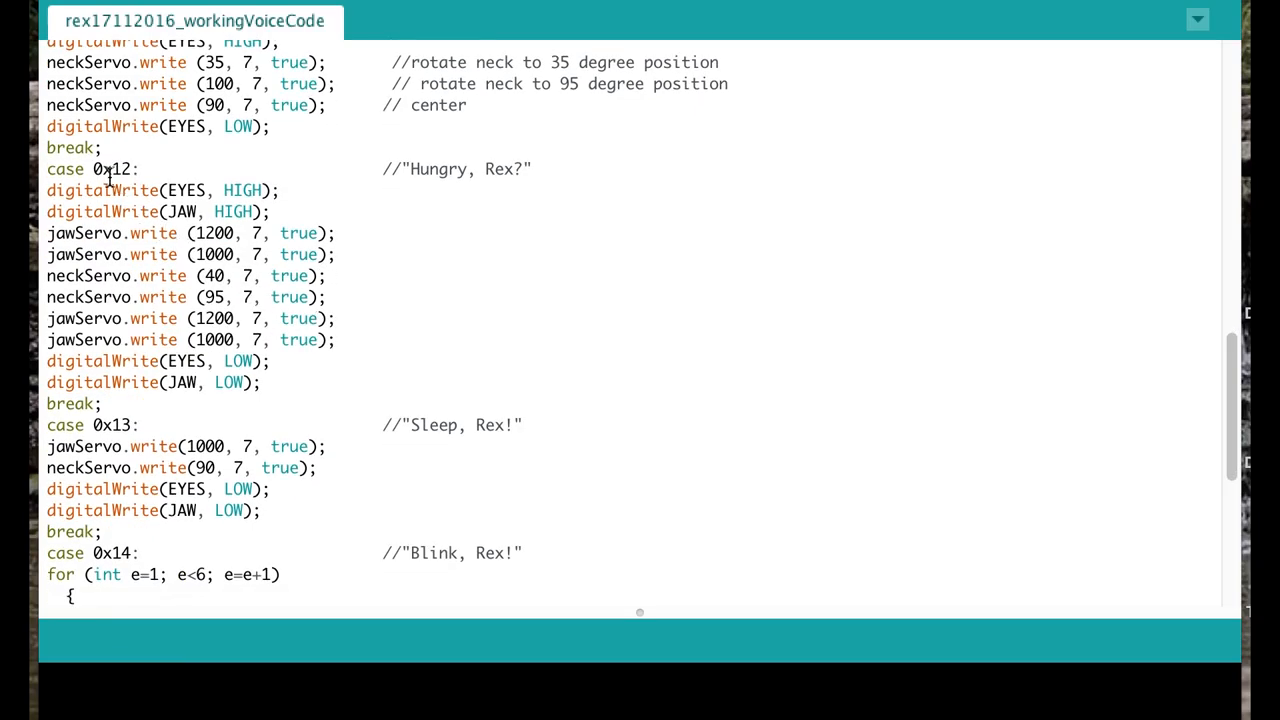
scroll(down, 3)
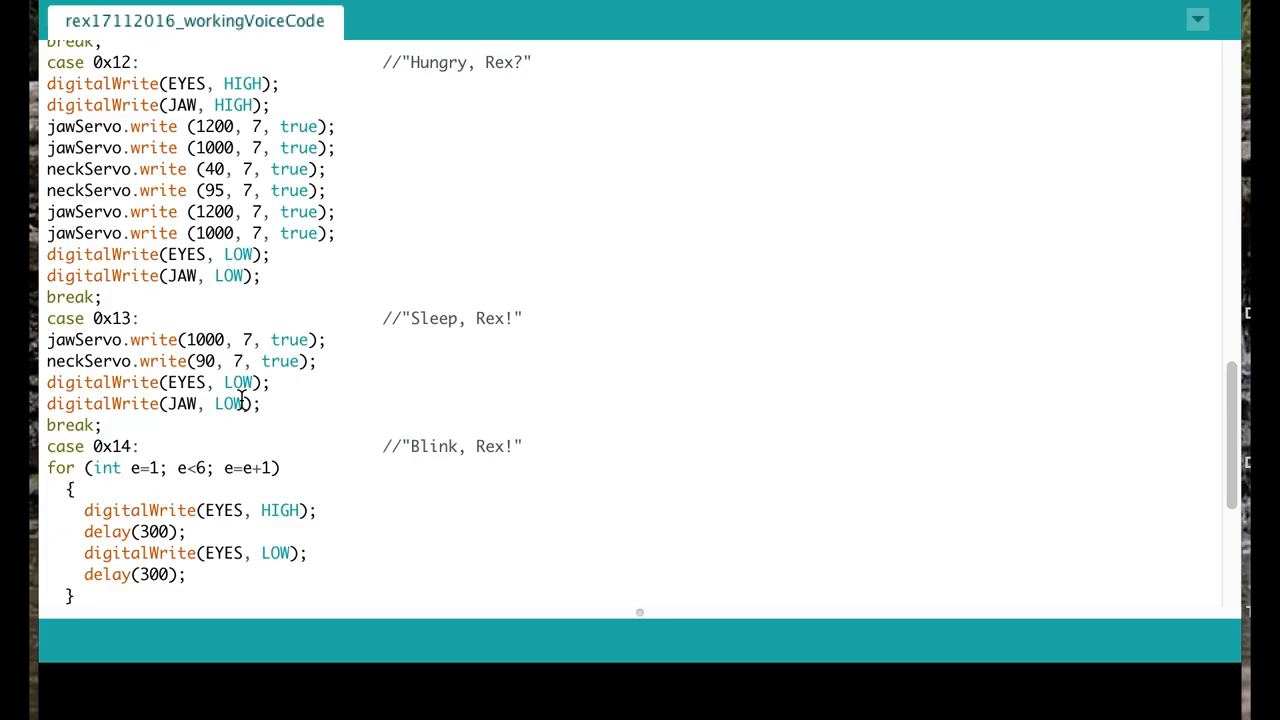
mouse_move(262, 200)
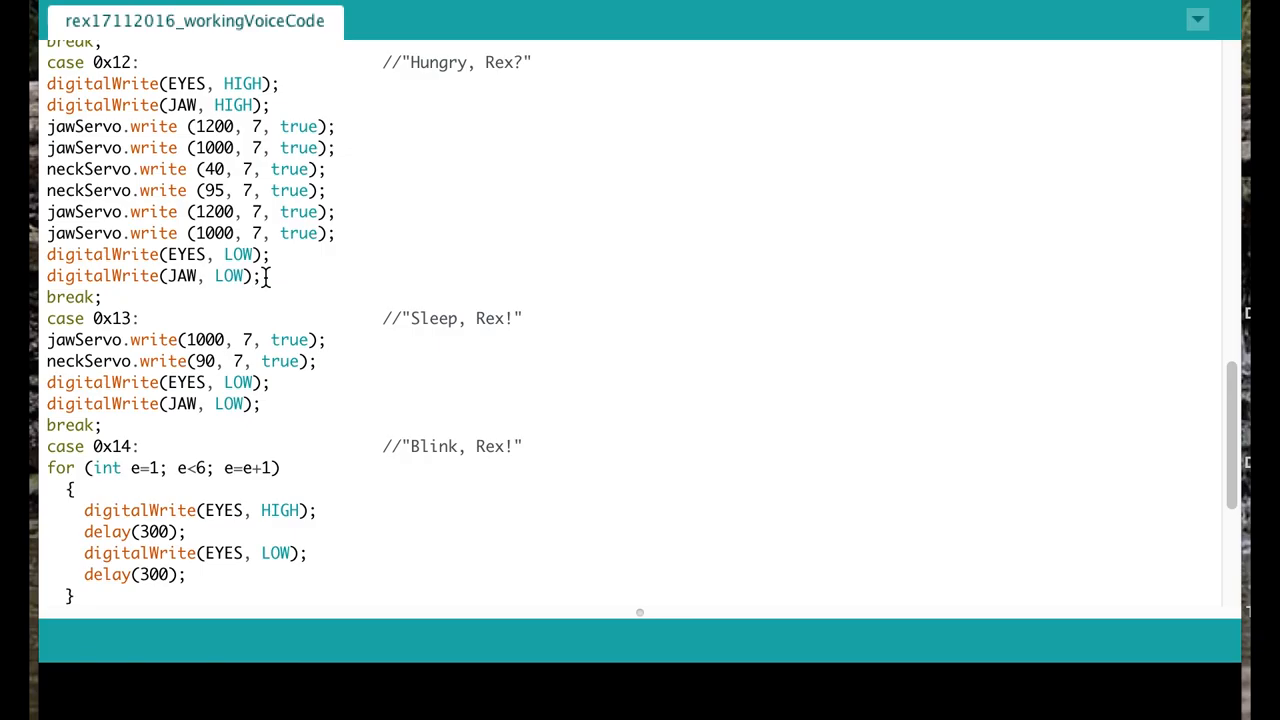
scroll(down, 3)
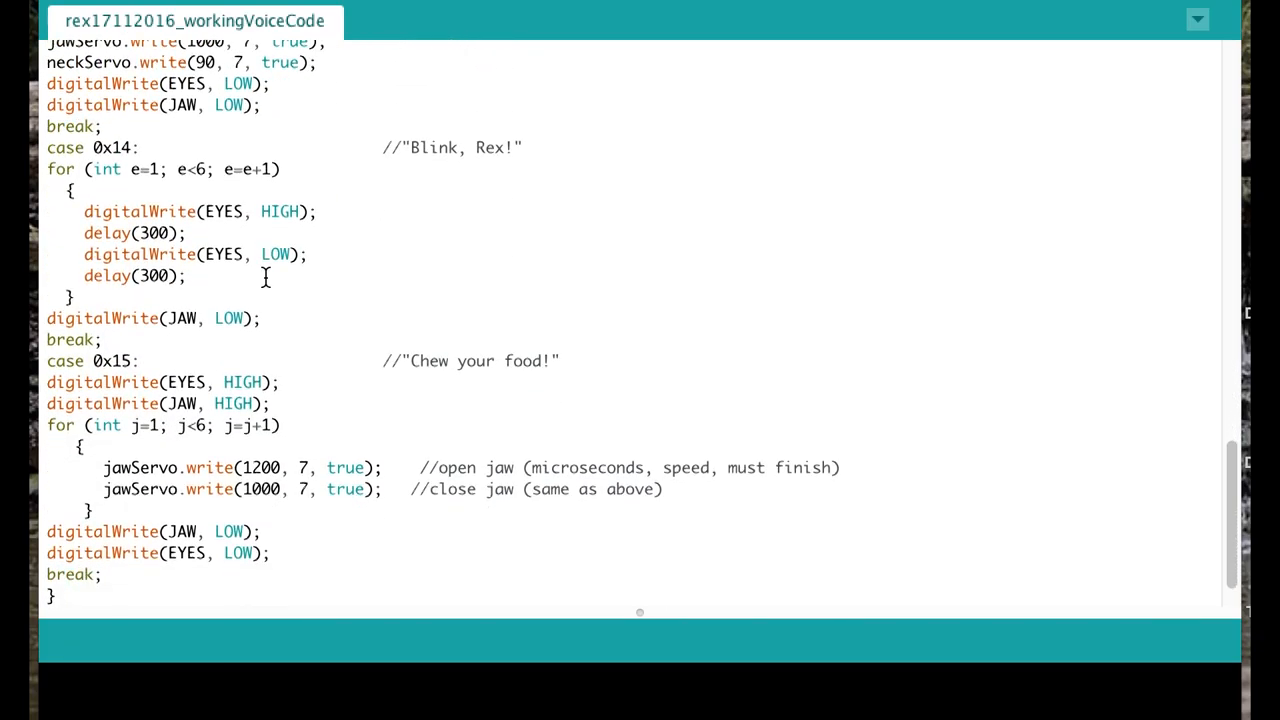
Scroll further to show the closing braces of the switch, loop and sketch.
scroll(down, 3)
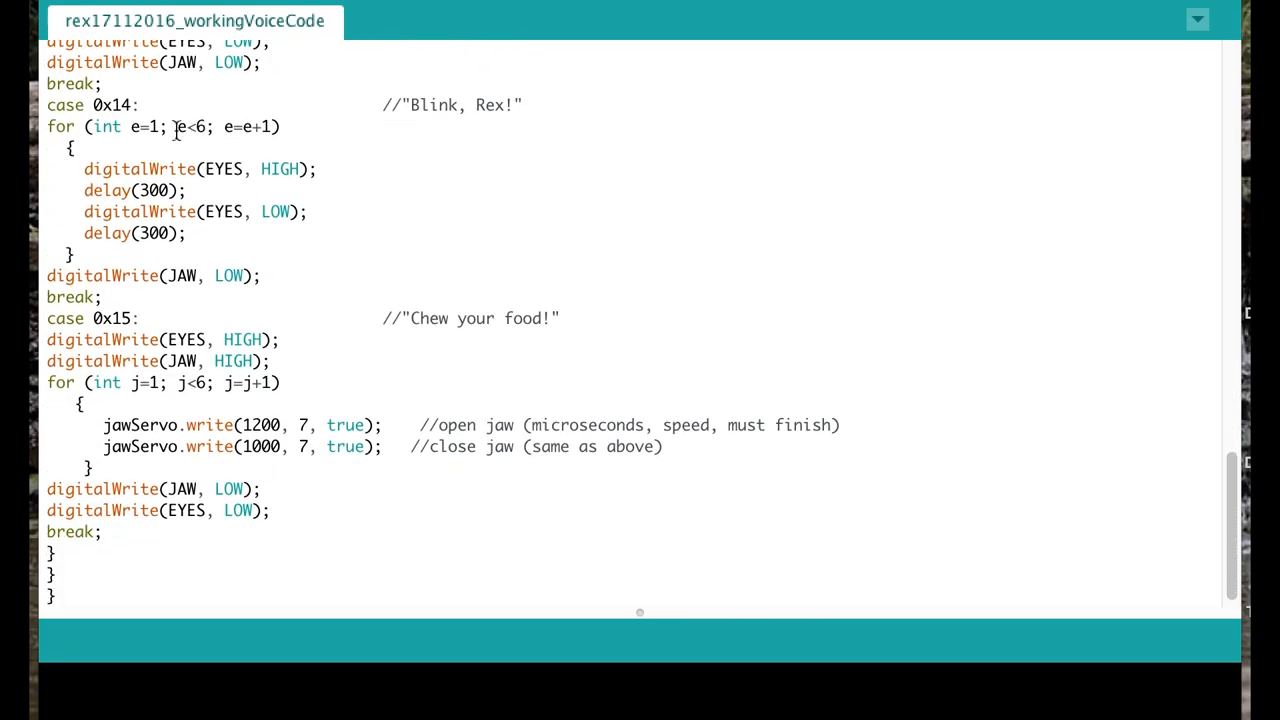
mouse_move(170, 318)
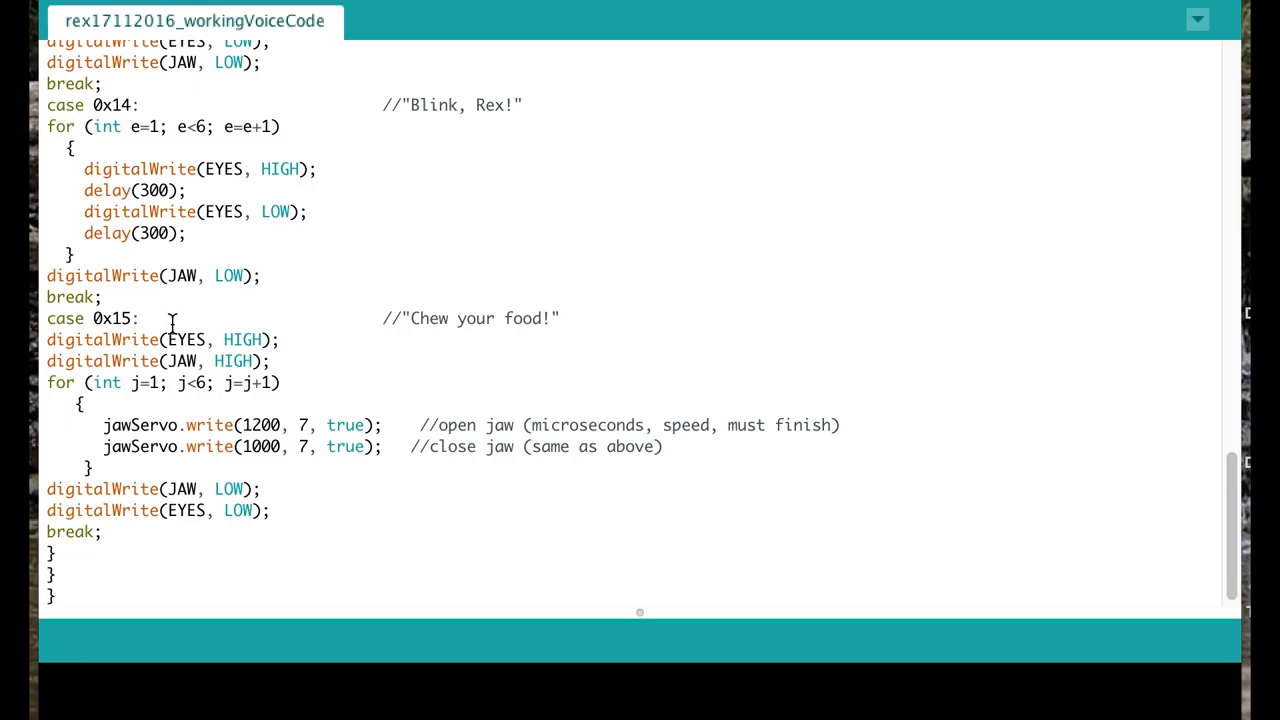
mouse_move(160, 355)
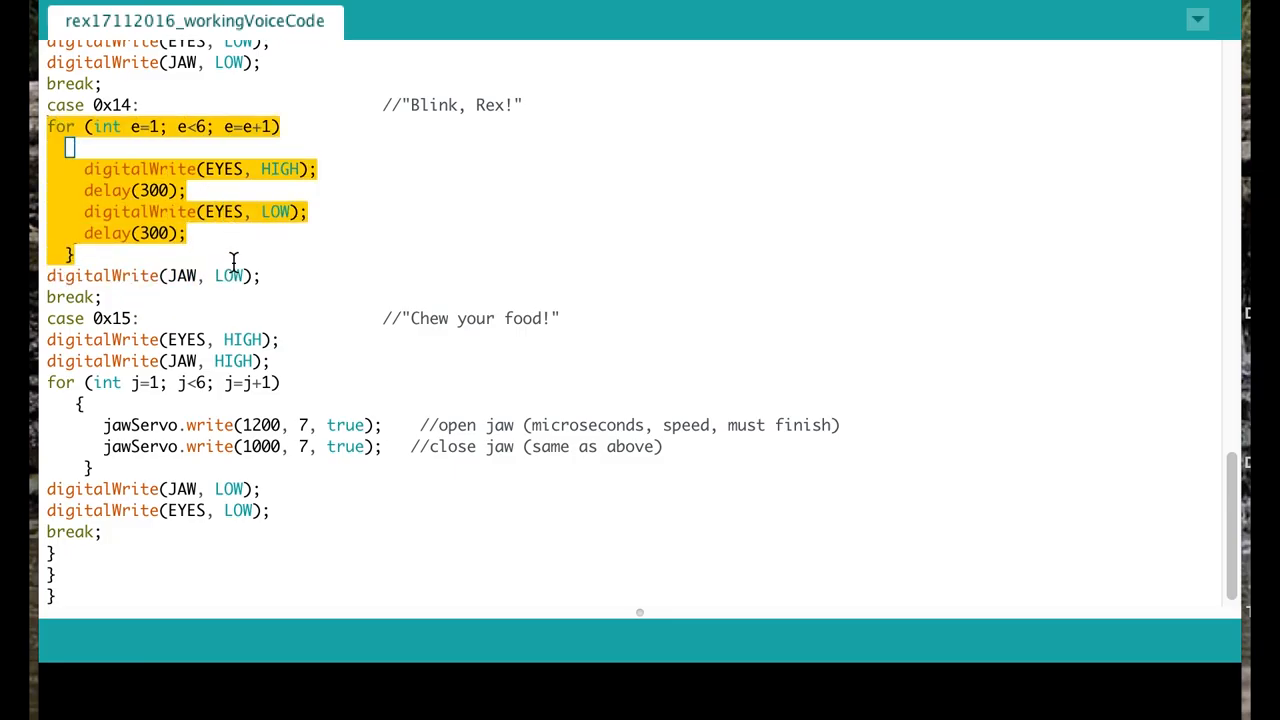
mouse_move(456, 272)
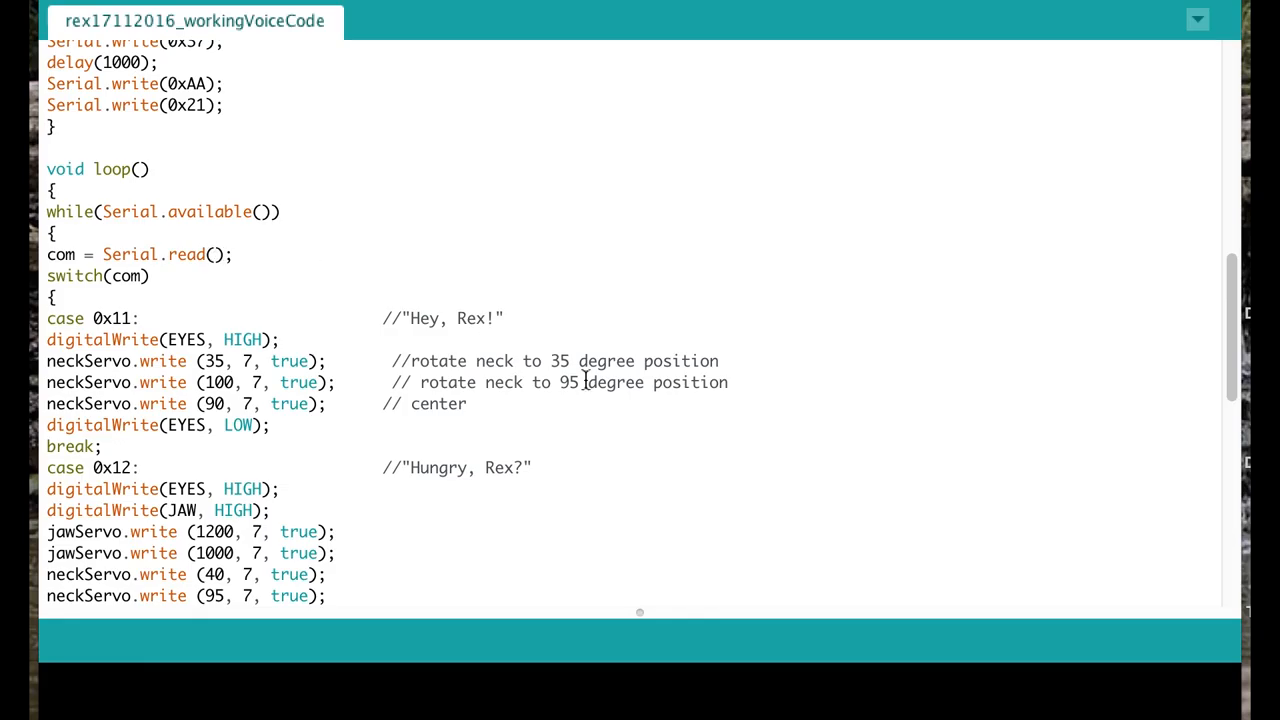
Scroll down to the final break of the Chew your food! case and the sketch's closing braces.
scroll(down, 3)
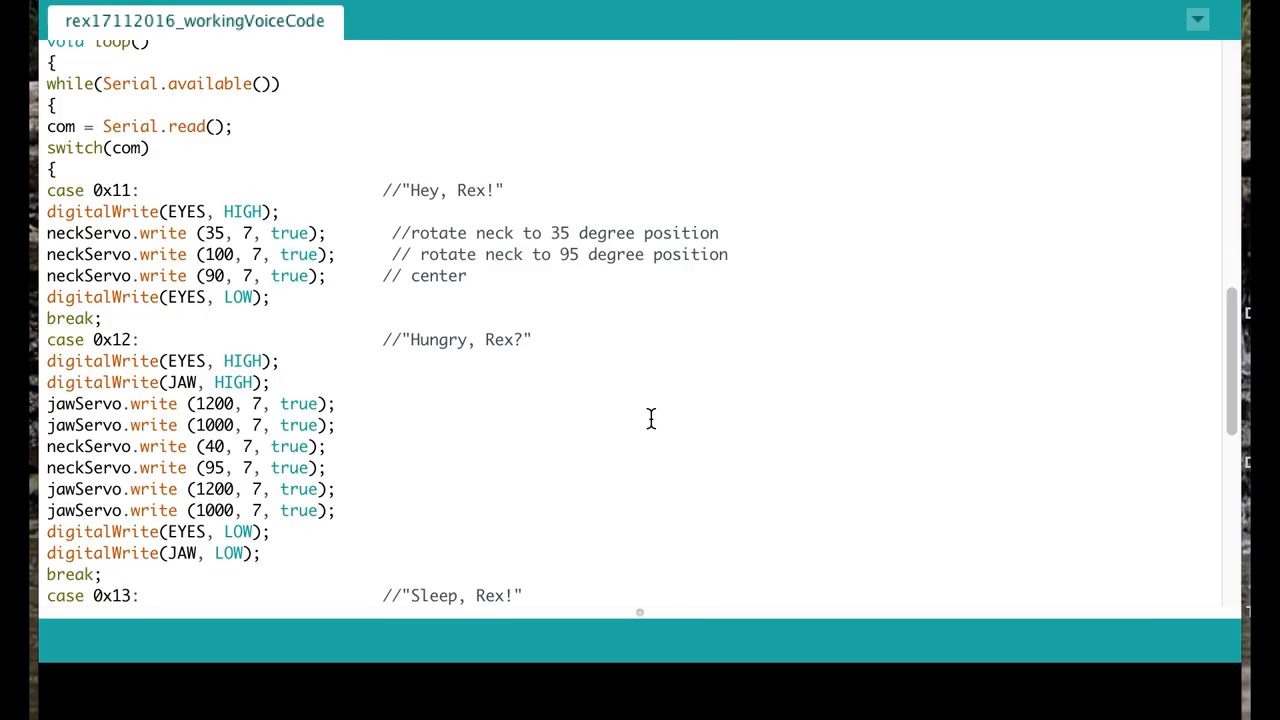
scroll(down, 3)
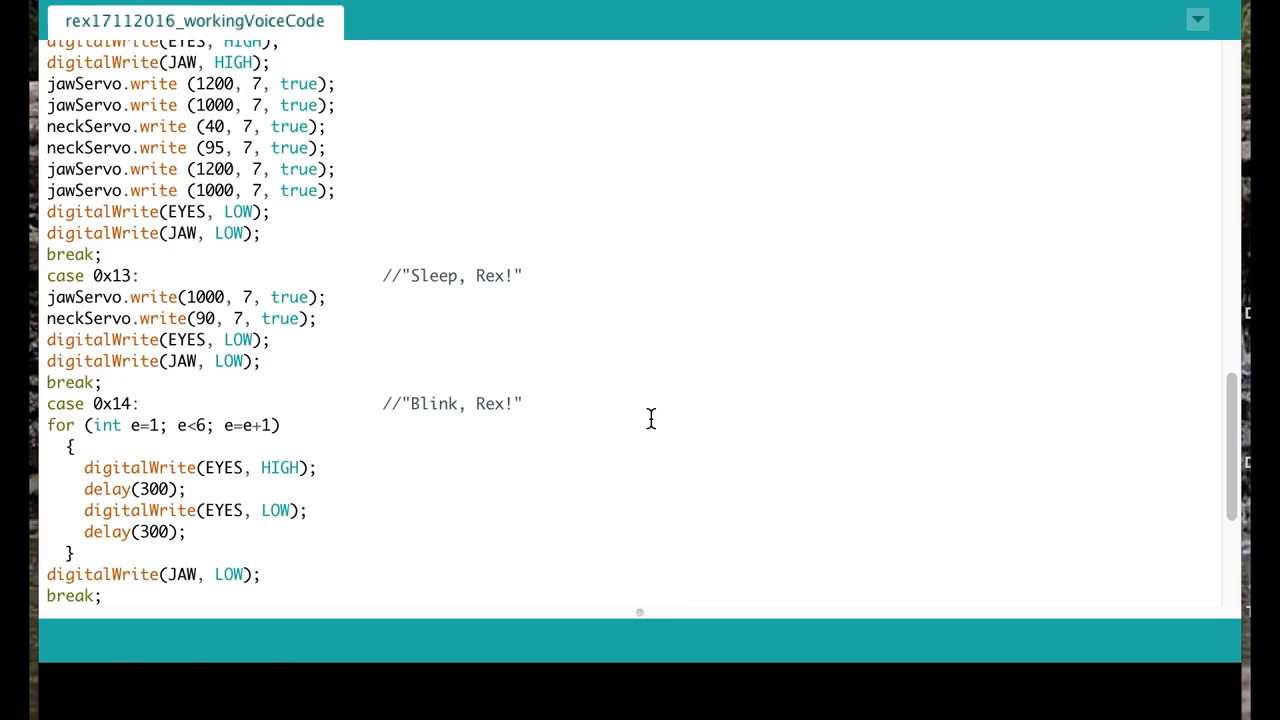
scroll(down, 3)
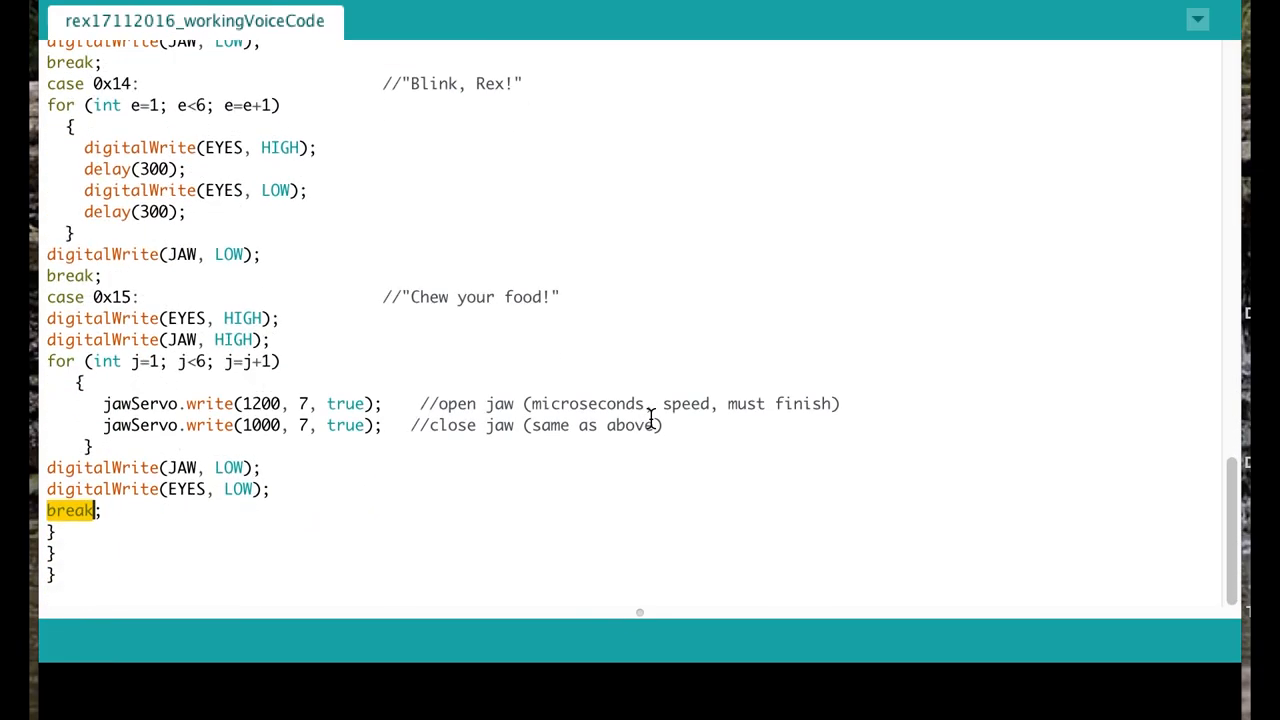